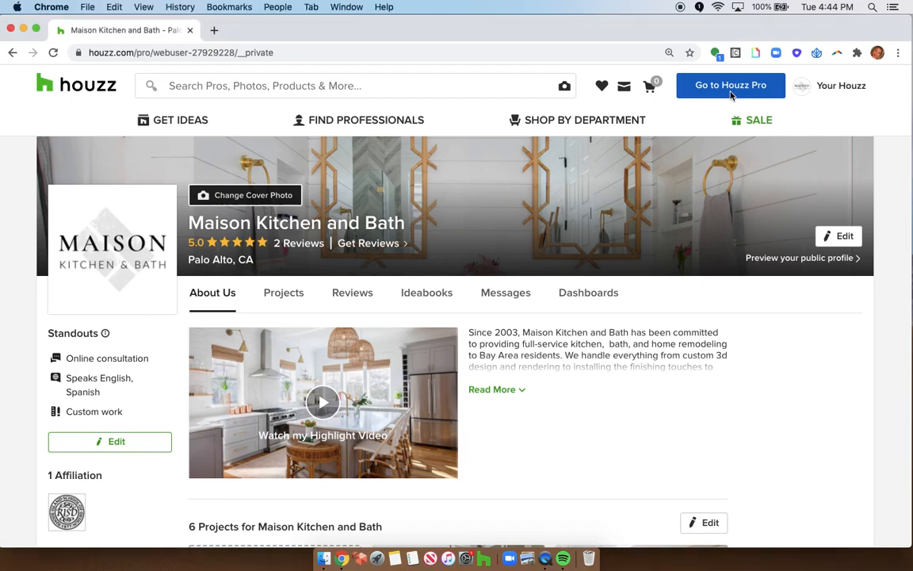
- Go to the Houzz Pro dashboard from the public business profile header
click(730, 85)
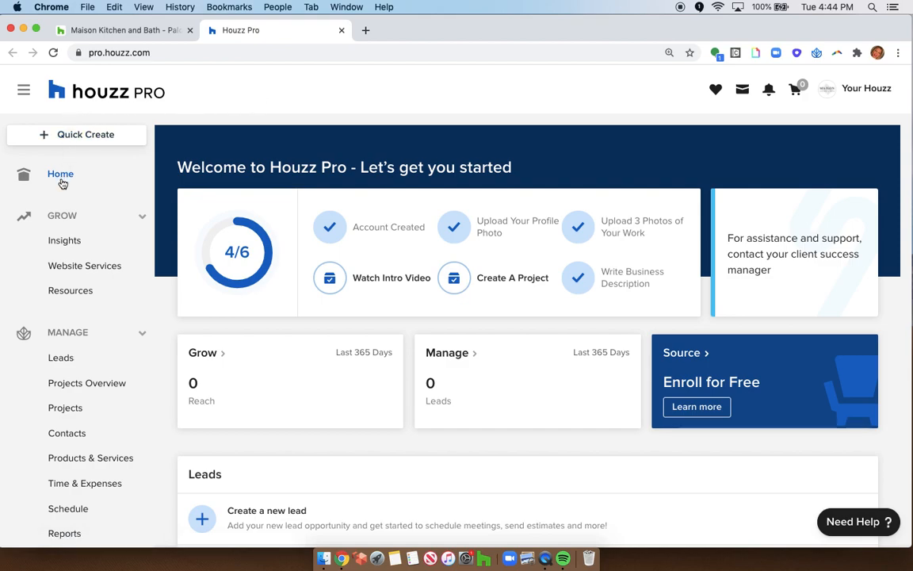
mouse_move(84, 267)
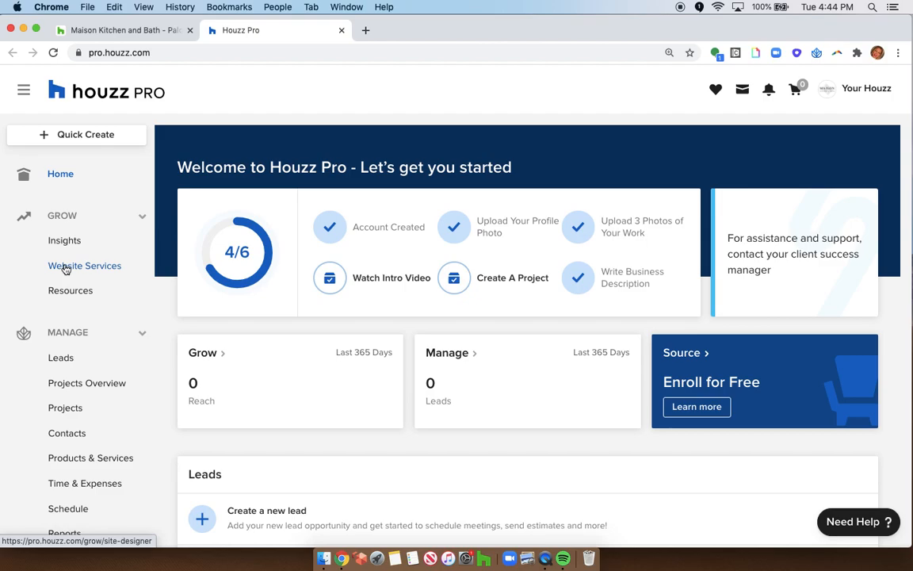
- Browse the portfolio, builder and limited-photo templates on the Website Services page
click(85, 267)
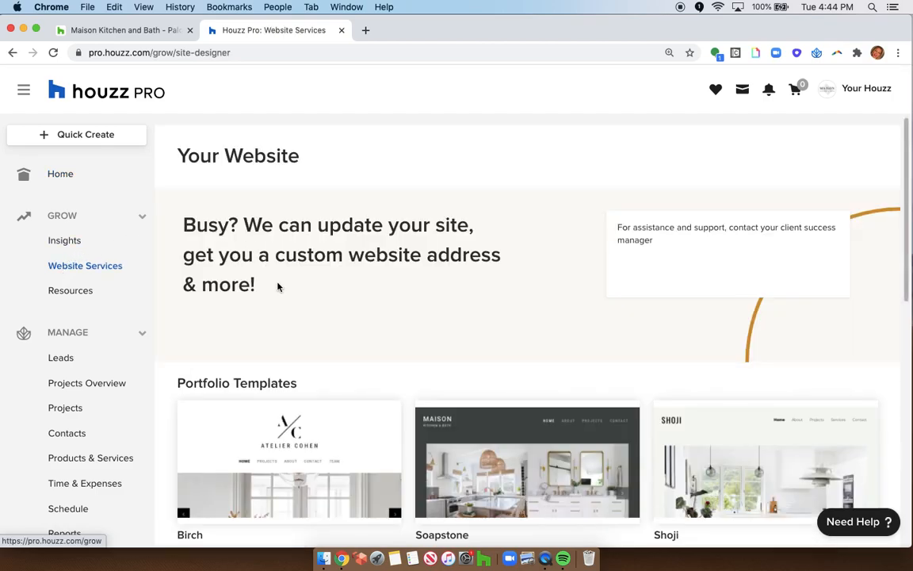
scroll(down, 3)
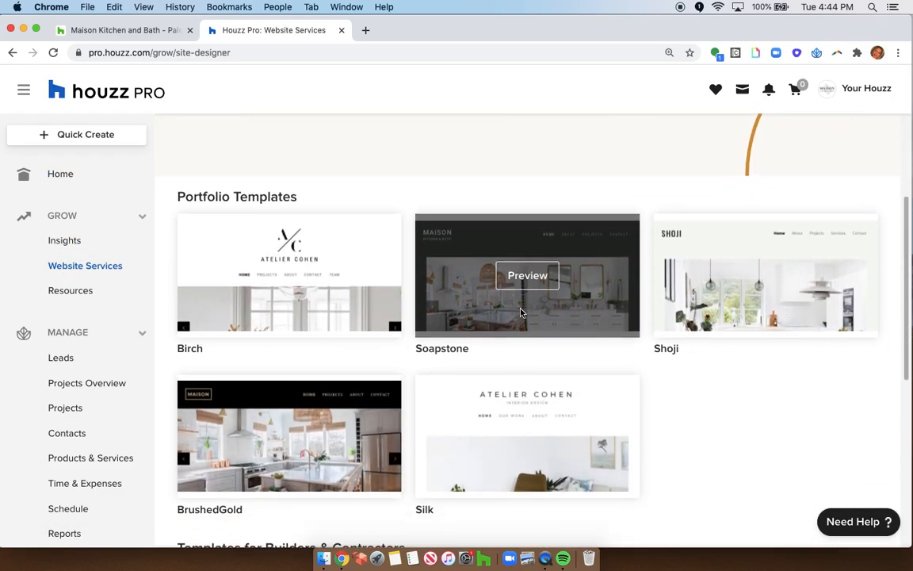
scroll(down, 3)
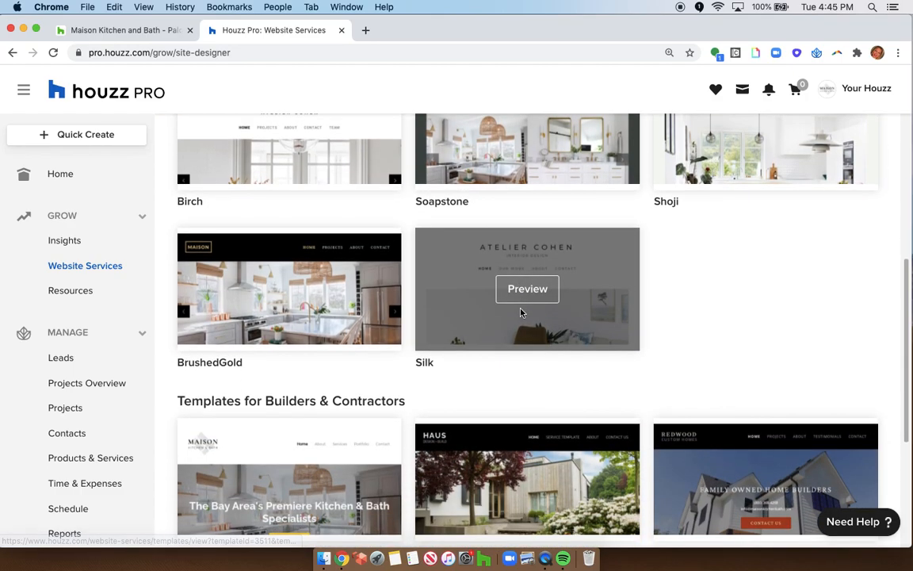
scroll(down, 3)
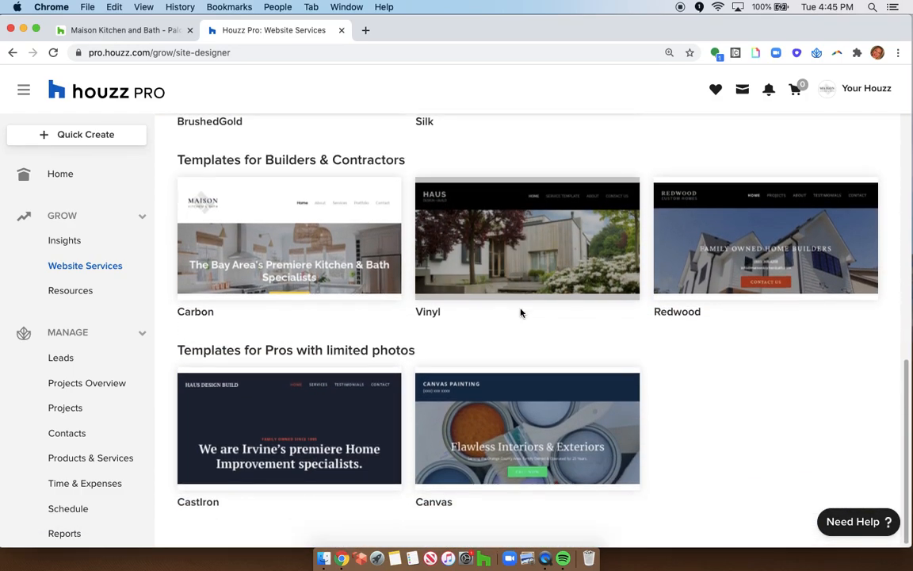
scroll(up, 3)
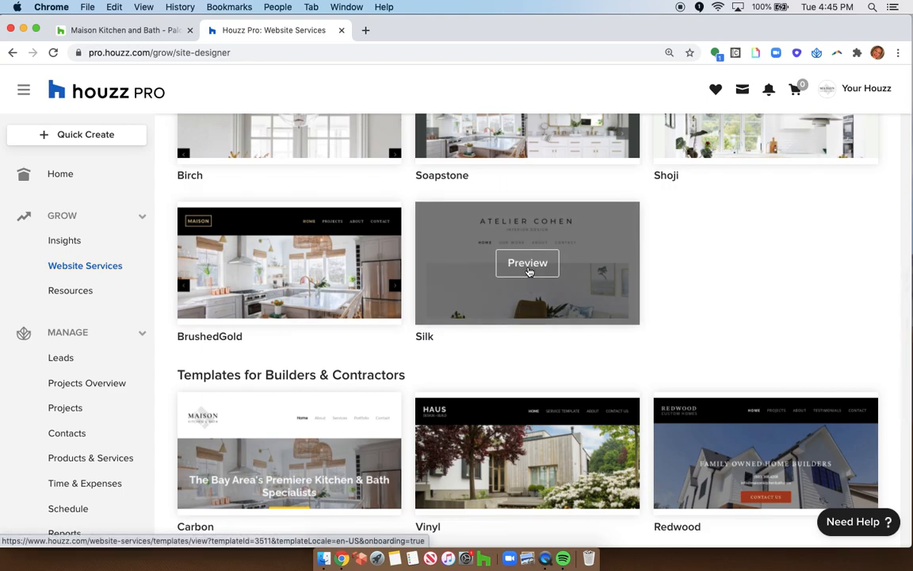
- Preview the Silk template and choose it as the website's theme
click(526, 264)
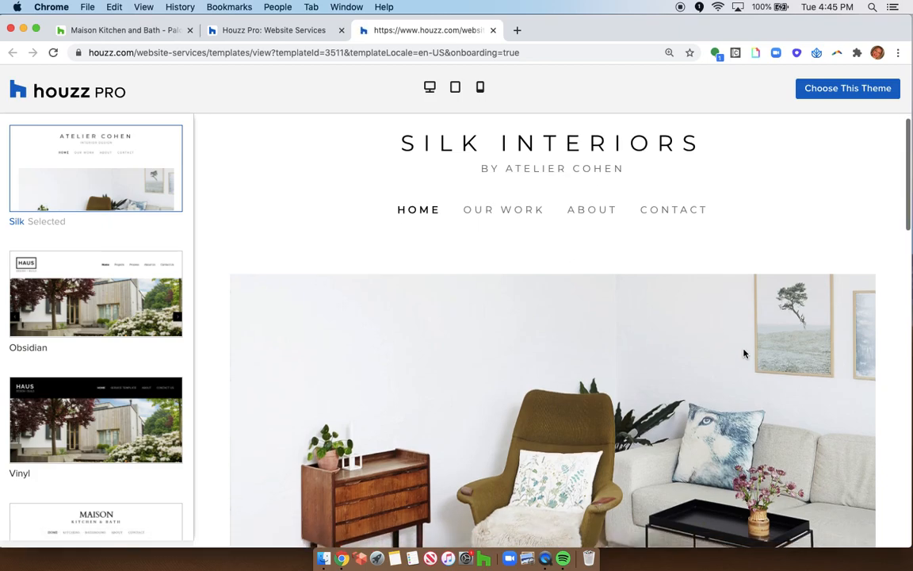
scroll(down, 3)
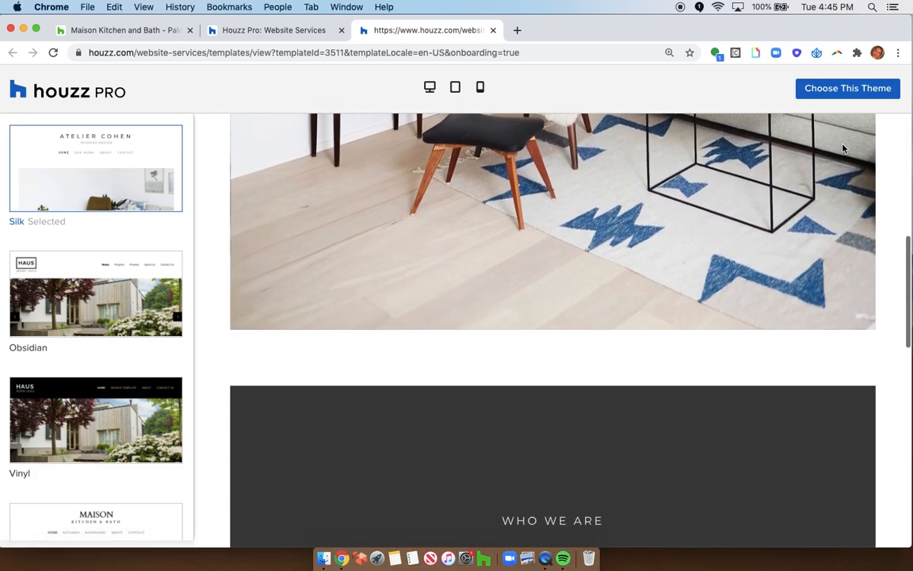
scroll(down, 3)
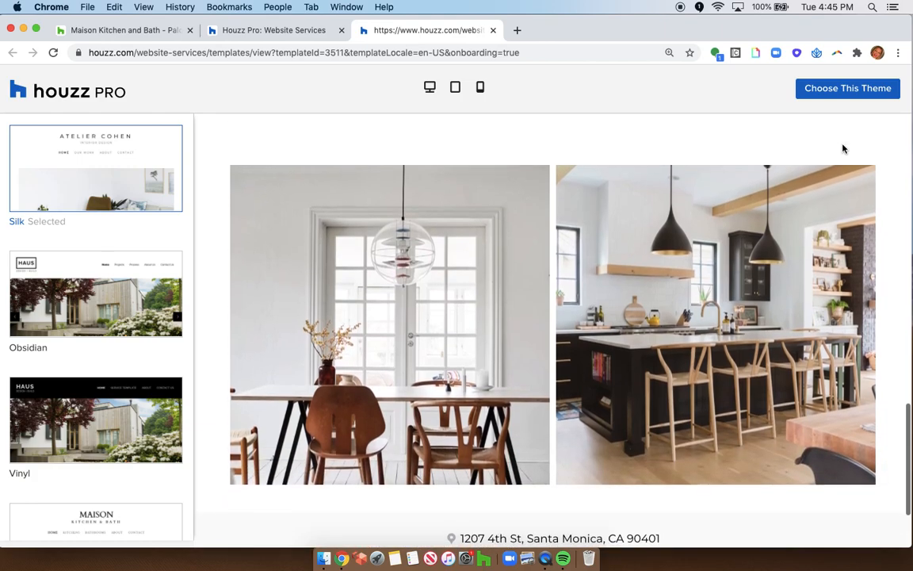
scroll(down, 3)
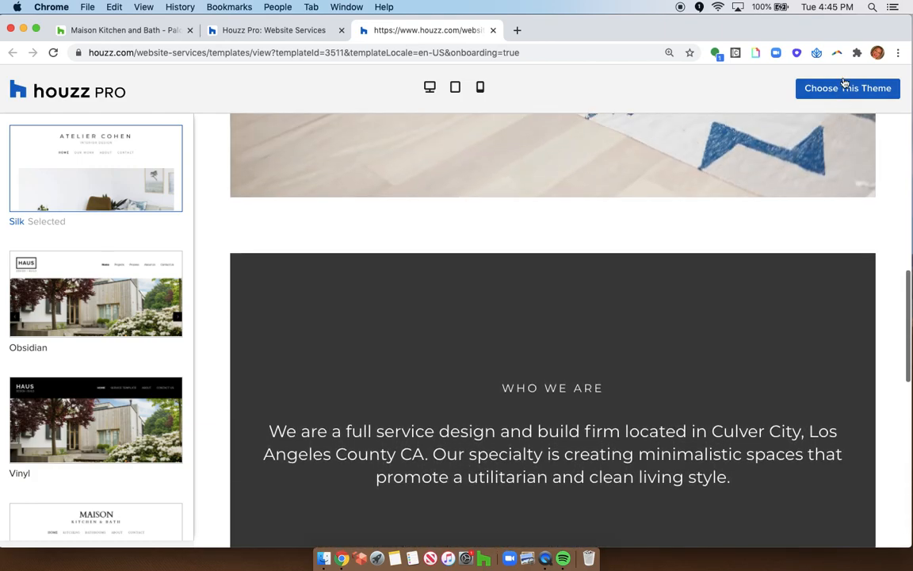
click(847, 88)
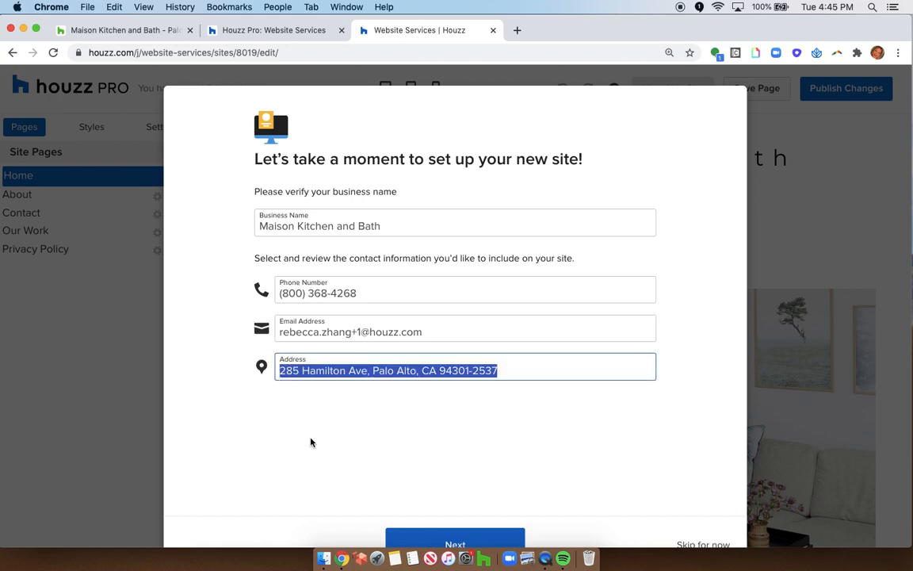
- Review the business name, phone, email and address fields in the setup form
scroll(down, 3)
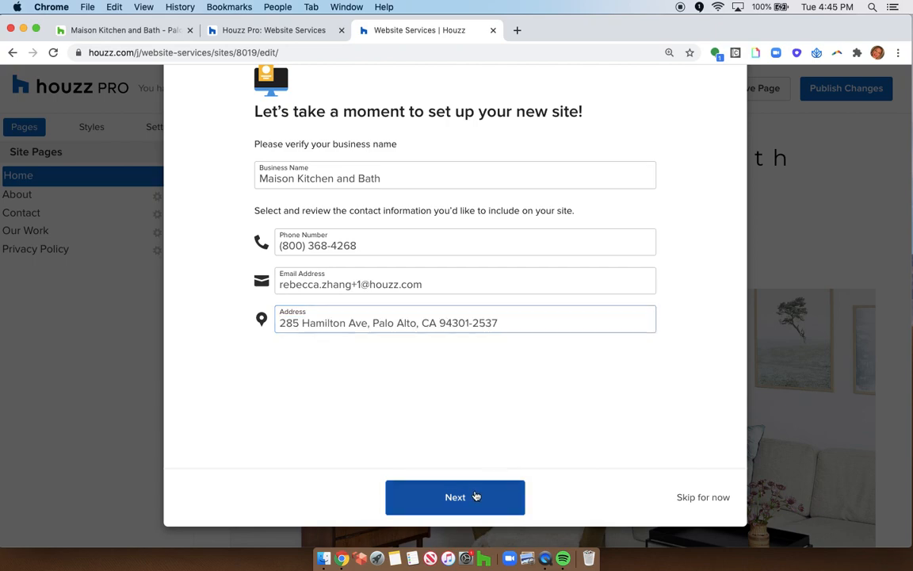
- Upload the Maison Kitchen & Bath logo, keep default colours, choose the MODERN font pairing and finish setup
click(455, 498)
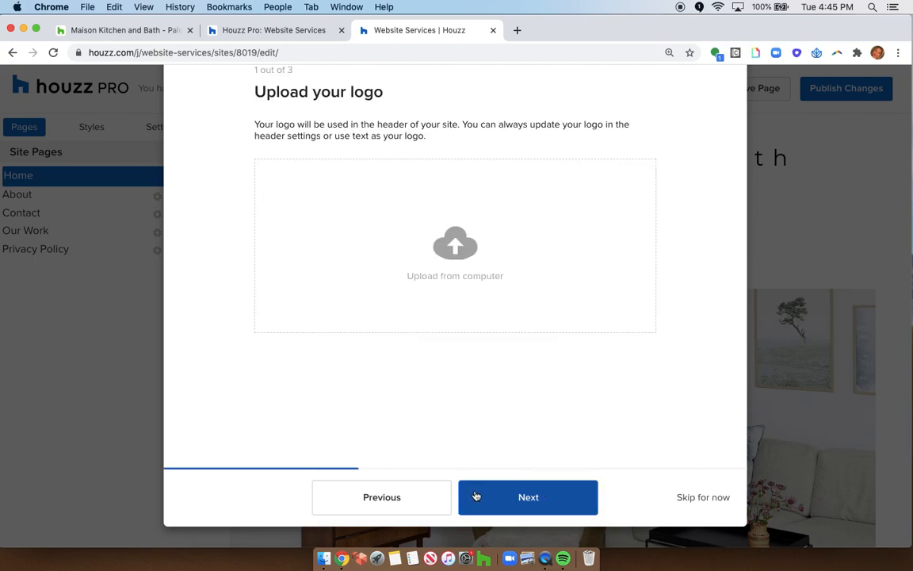
click(455, 244)
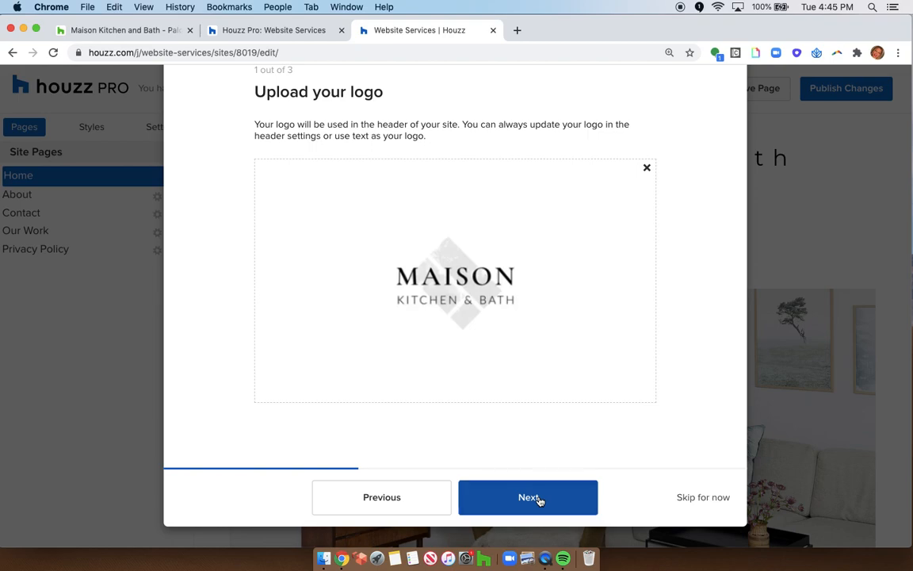
click(528, 498)
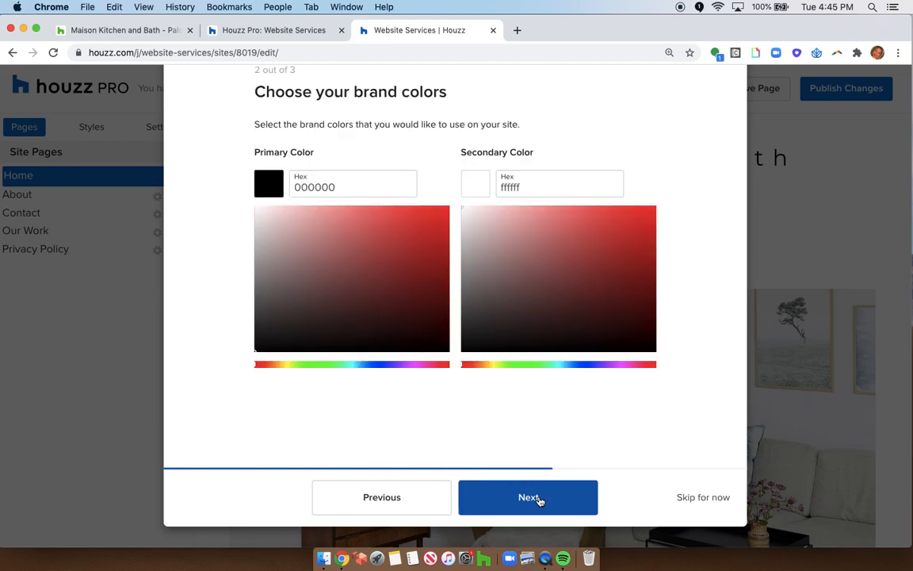
click(528, 498)
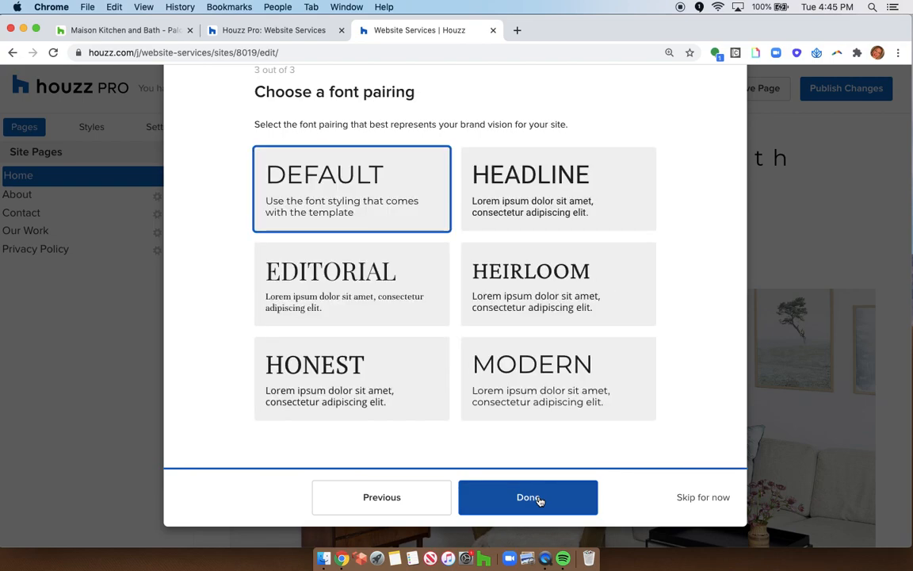
mouse_move(583, 472)
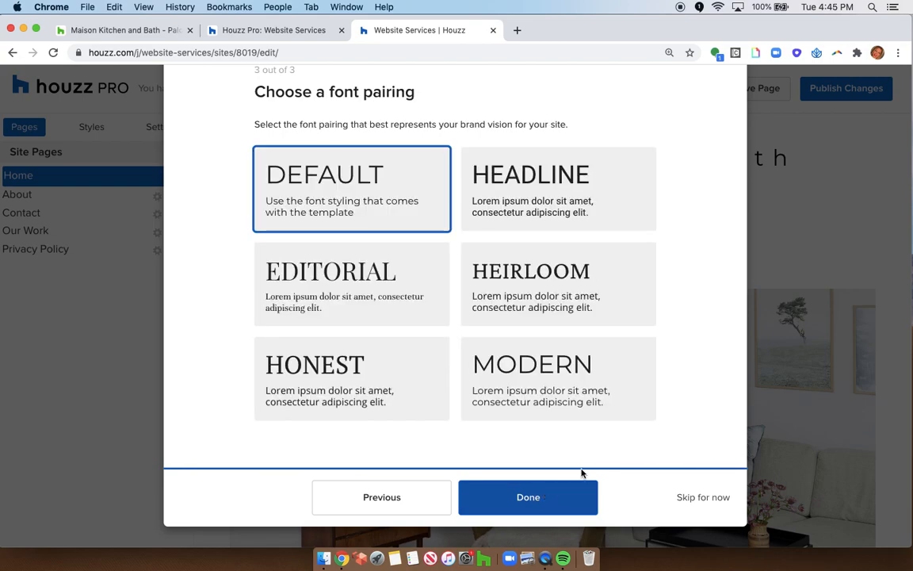
click(558, 377)
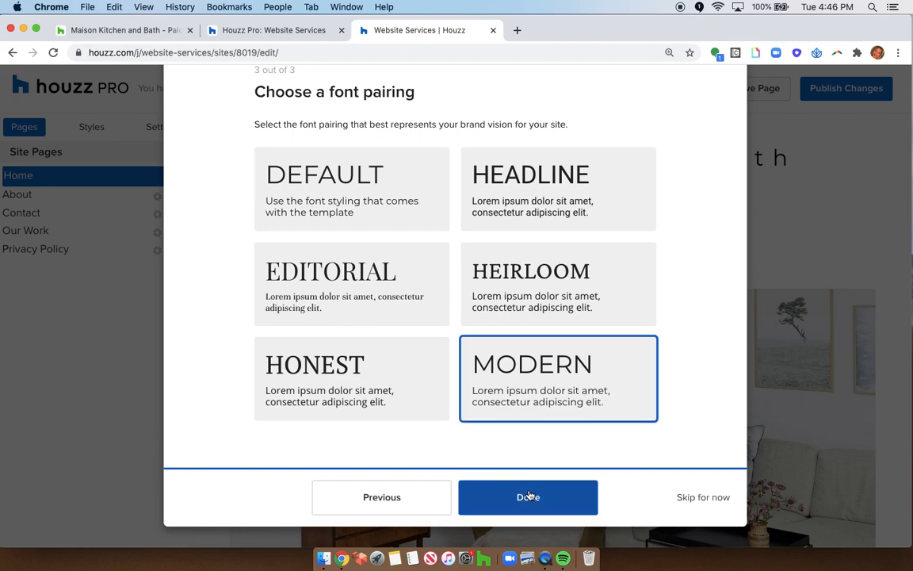
click(528, 498)
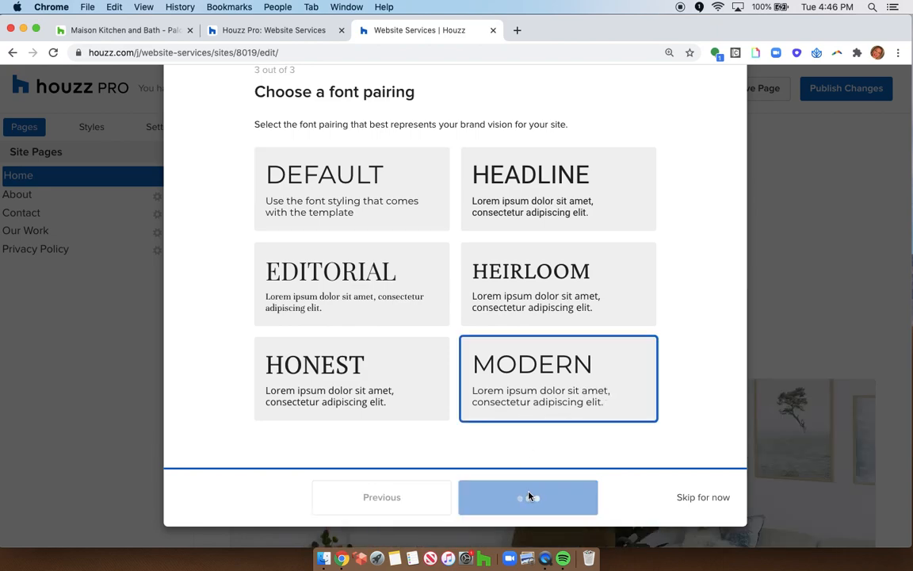
click(528, 498)
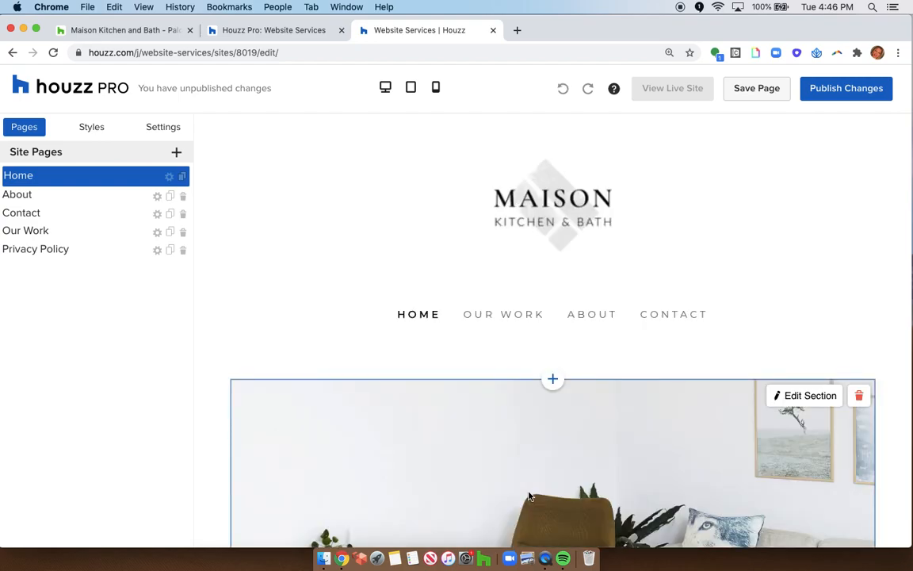
scroll(down, 3)
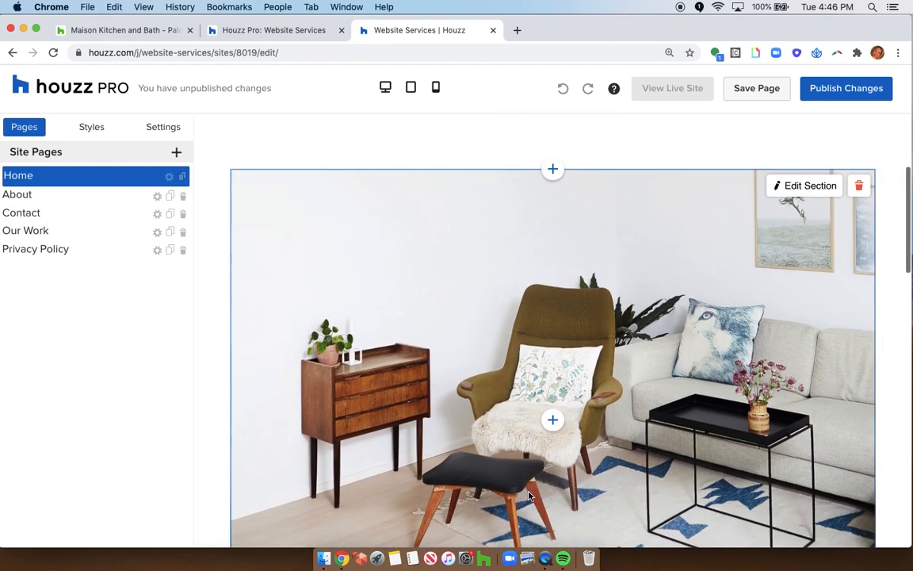
scroll(down, 3)
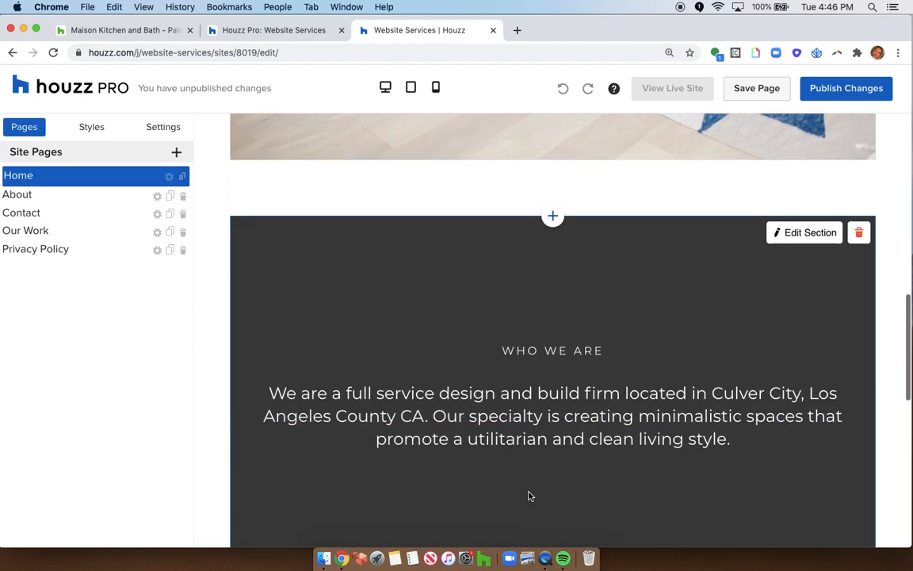
scroll(down, 3)
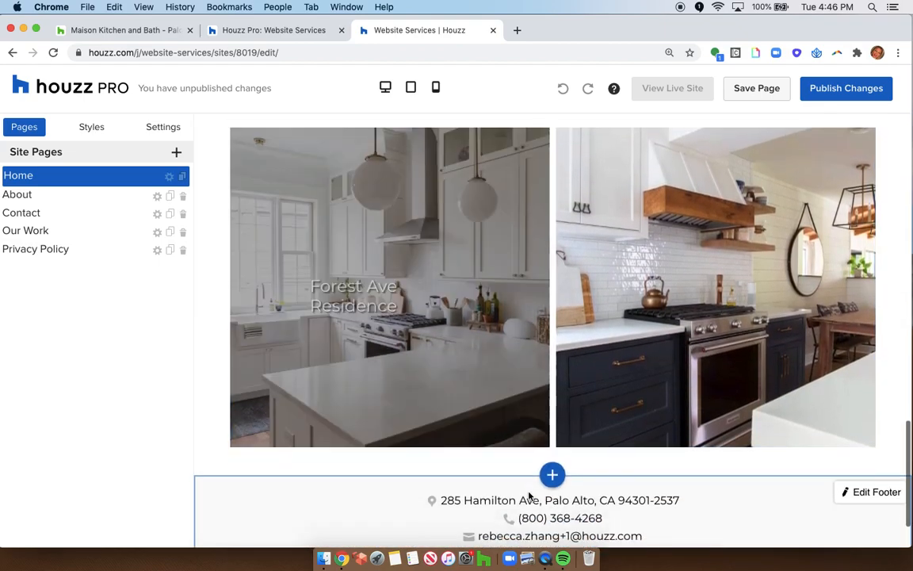
scroll(down, 3)
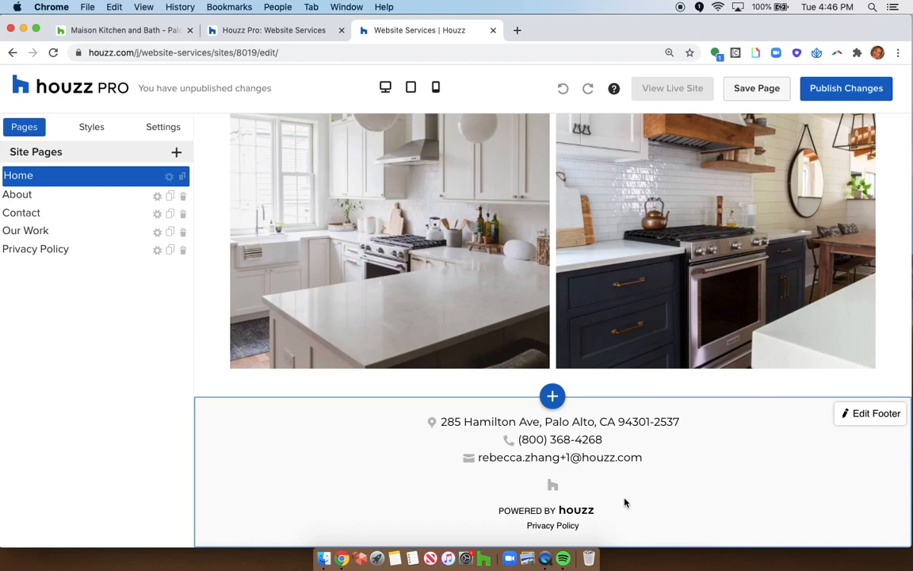
scroll(down, 3)
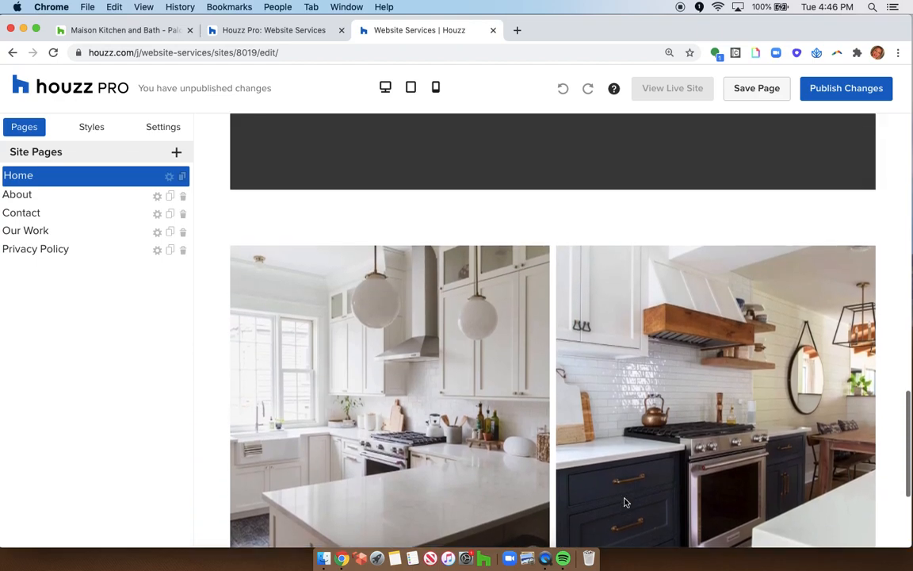
scroll(down, 3)
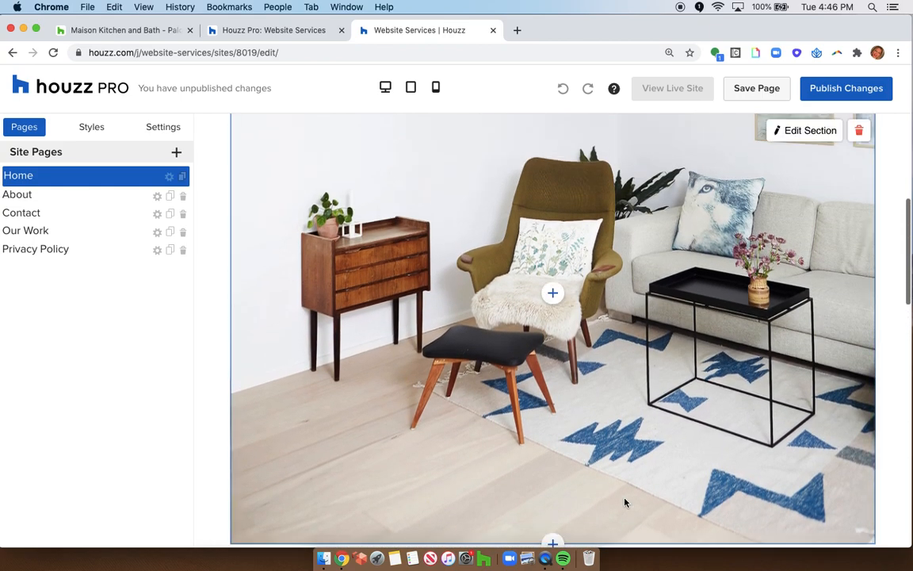
scroll(down, 3)
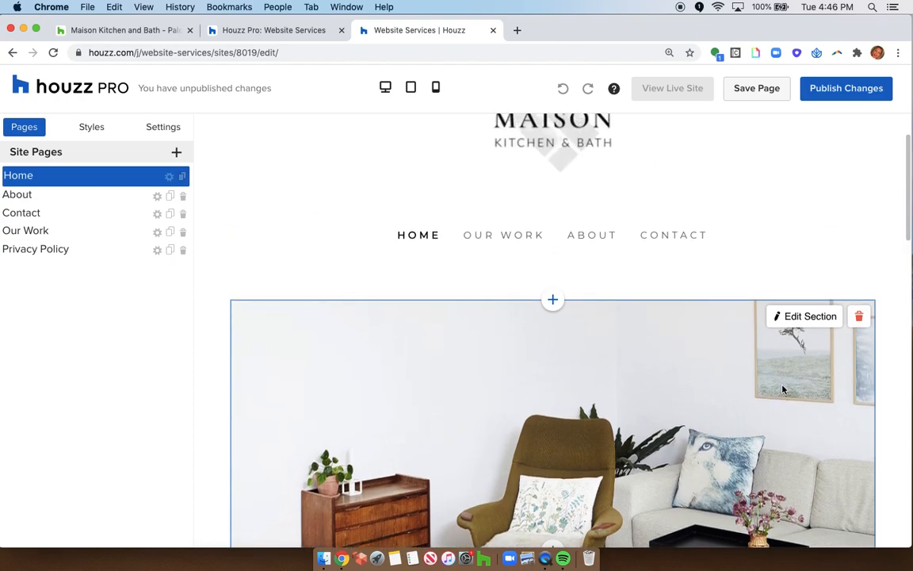
scroll(down, 3)
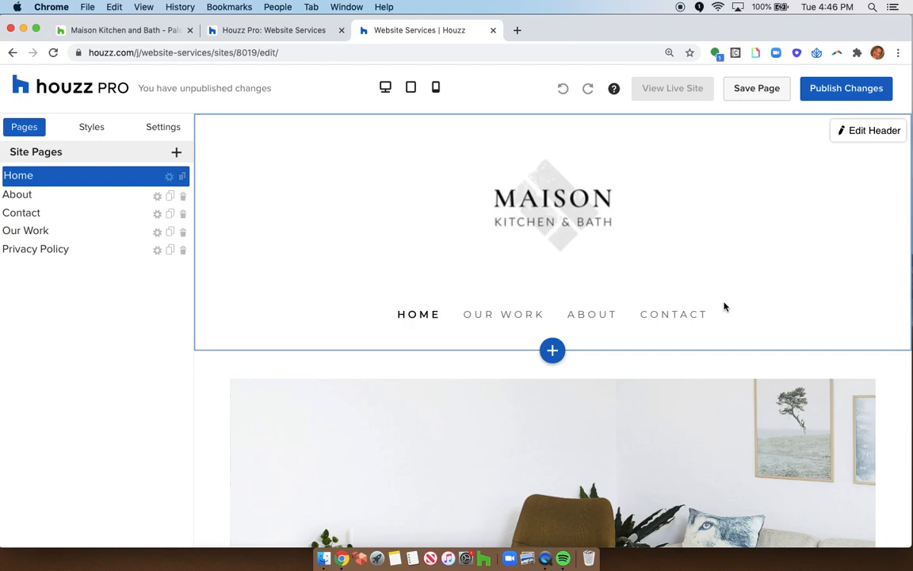
mouse_move(721, 299)
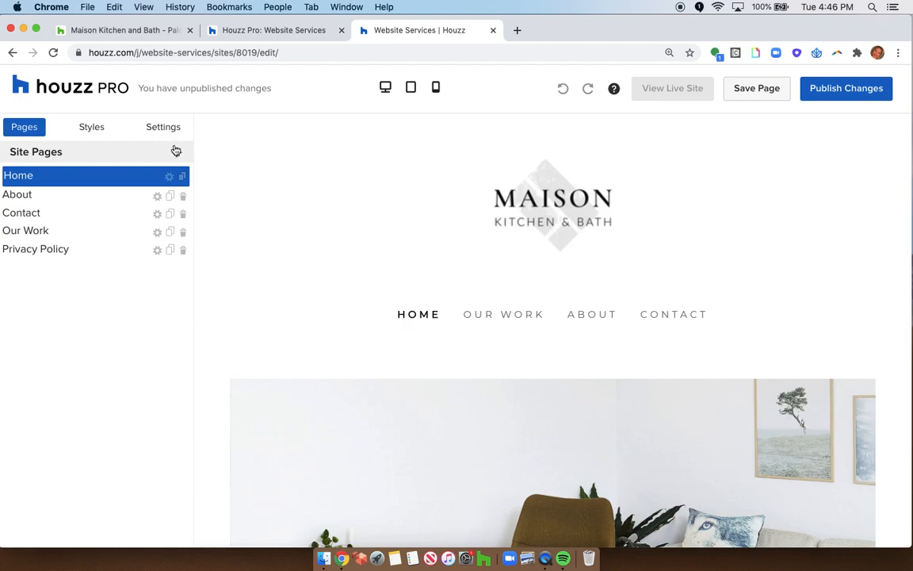
mouse_move(146, 161)
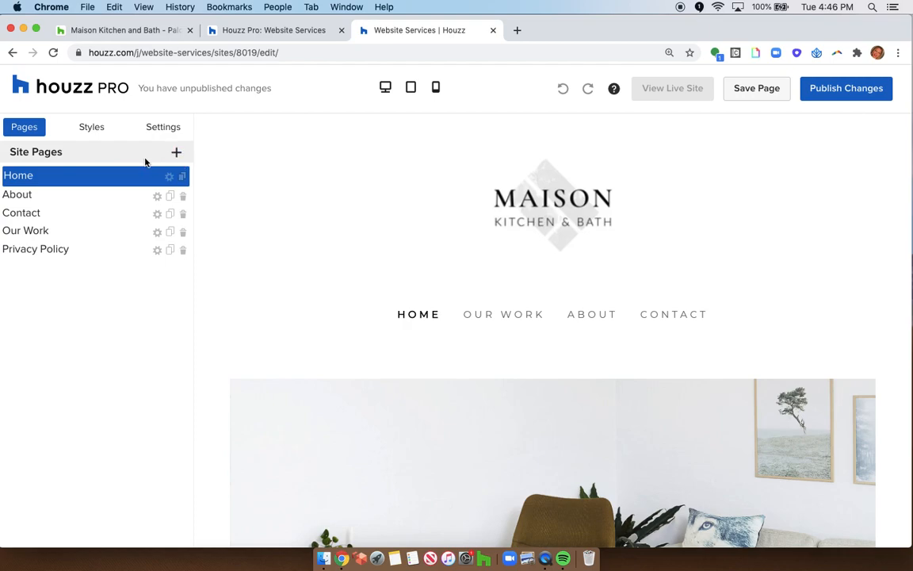
- Add a new site page and pick a layout from the Page Templates dialog
click(176, 152)
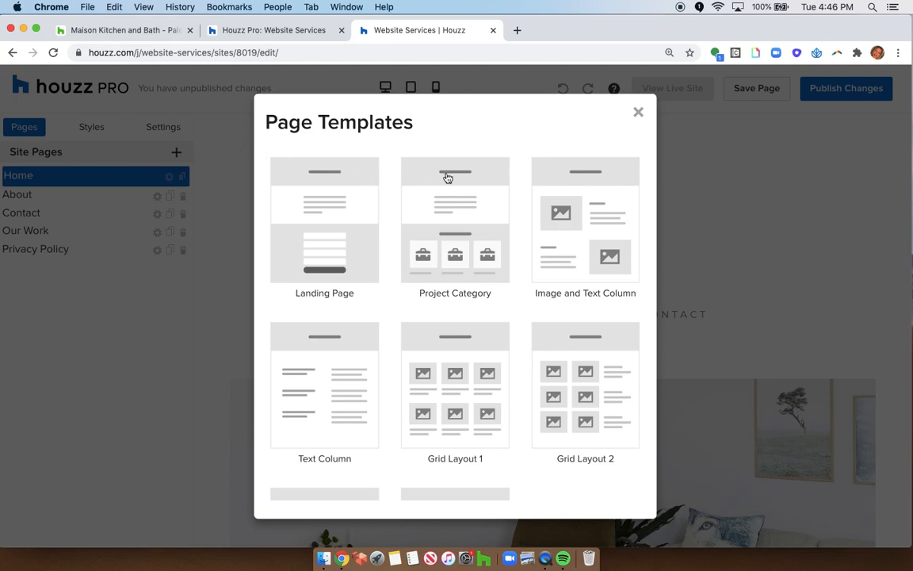
mouse_move(549, 162)
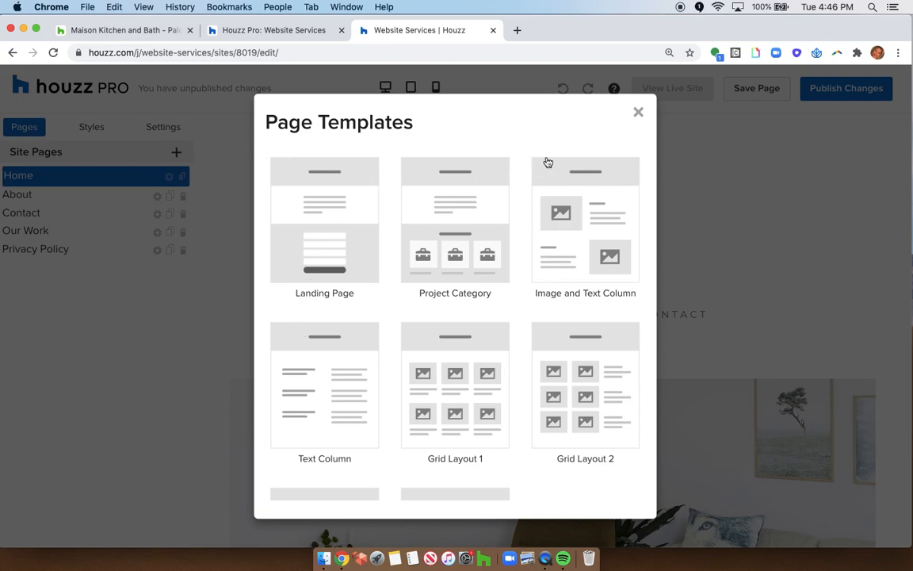
mouse_move(495, 270)
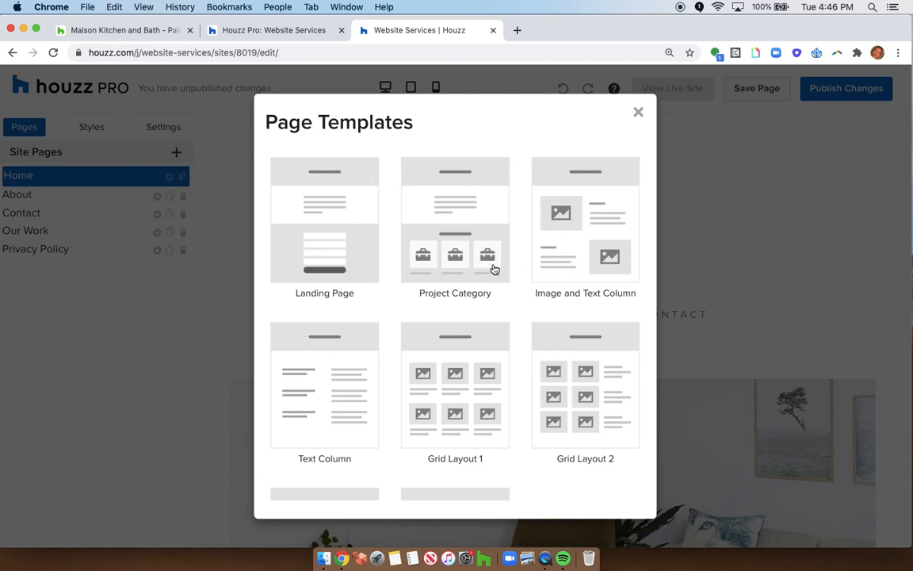
click(455, 228)
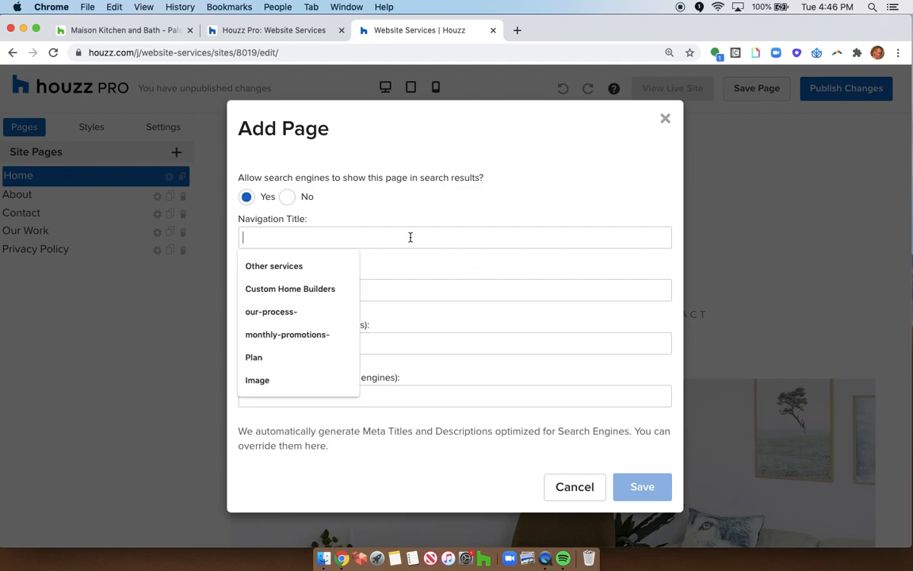
- Name the new page Services as its navigation title and save it
text(se)
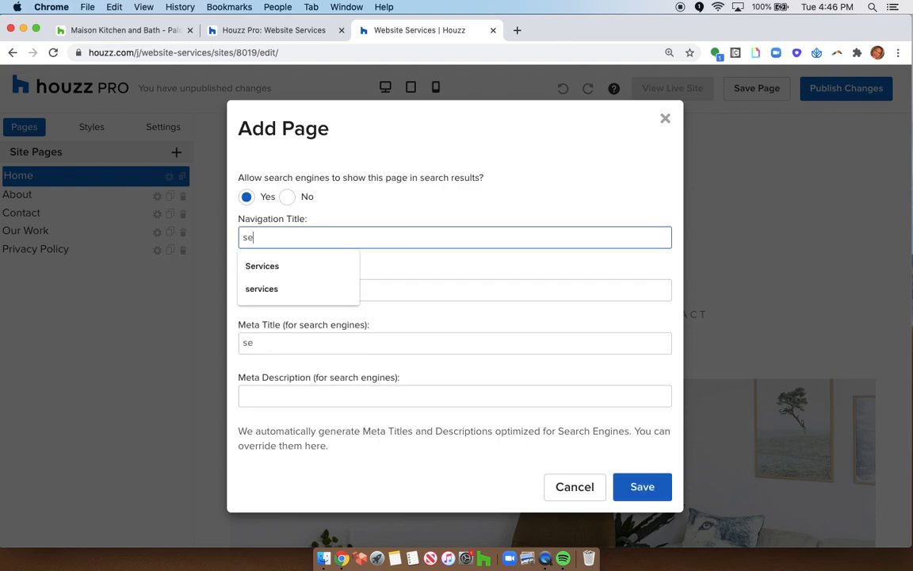
click(262, 266)
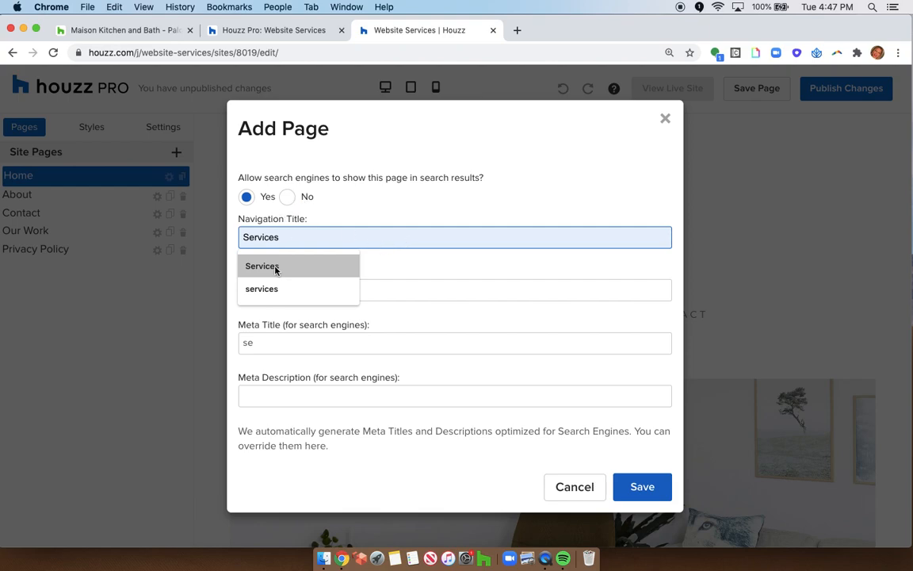
click(642, 487)
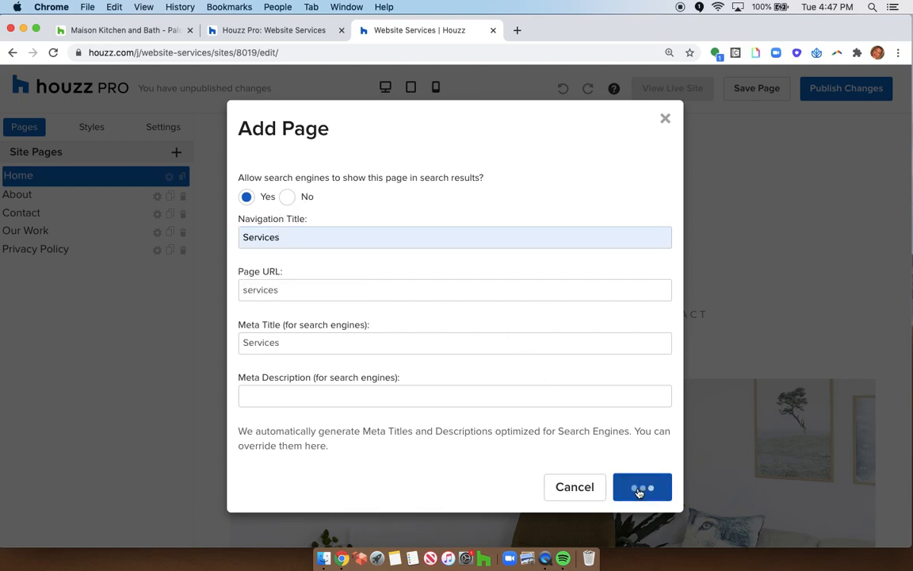
click(642, 487)
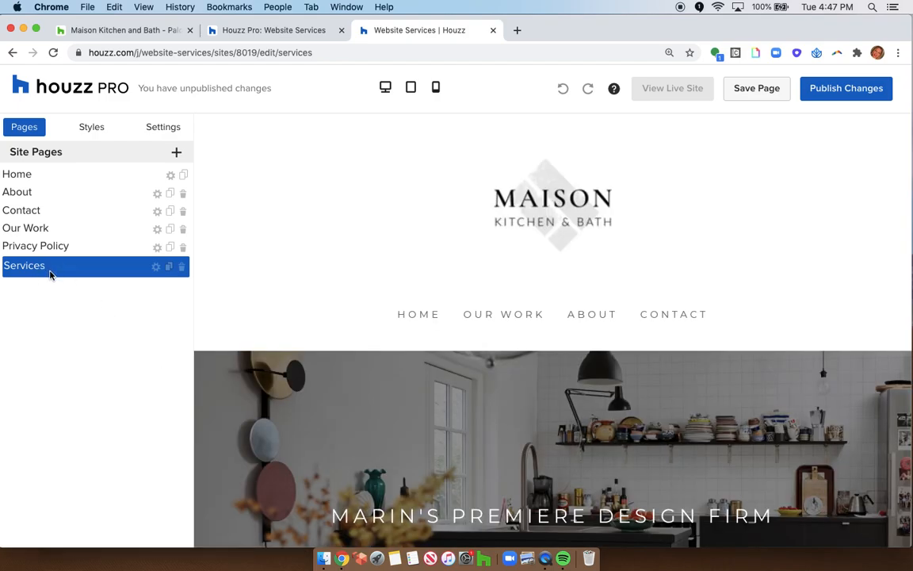
mouse_move(766, 292)
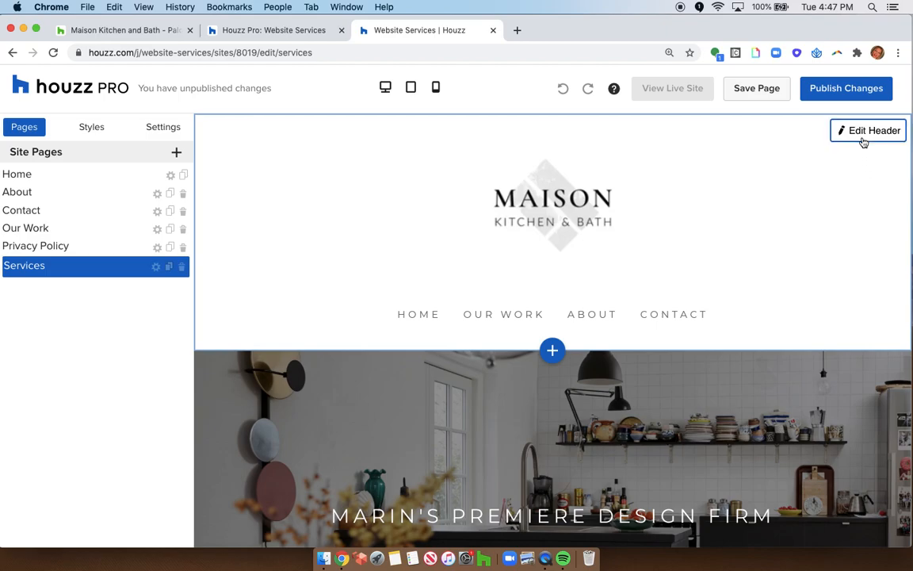
- Include Services in the header navigation right after Home and save the header settings
click(867, 130)
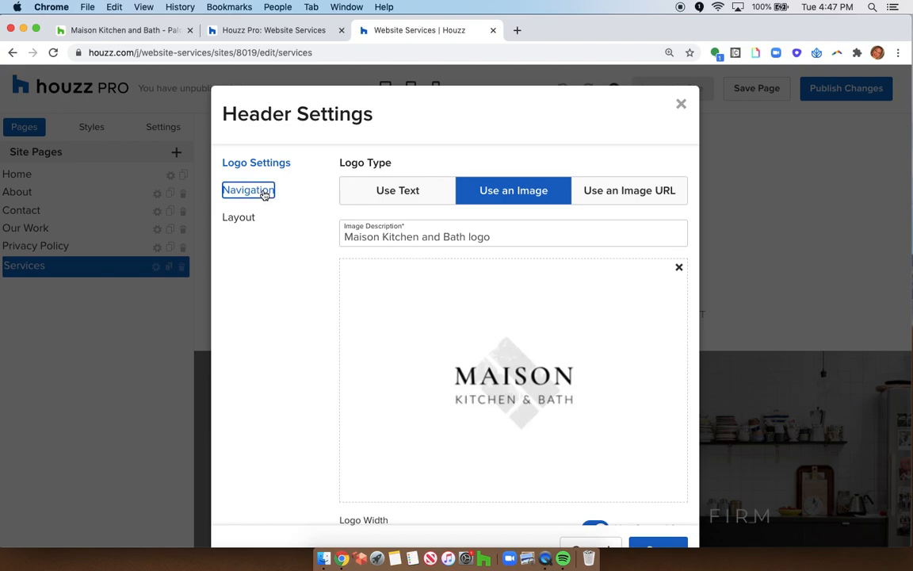
click(248, 190)
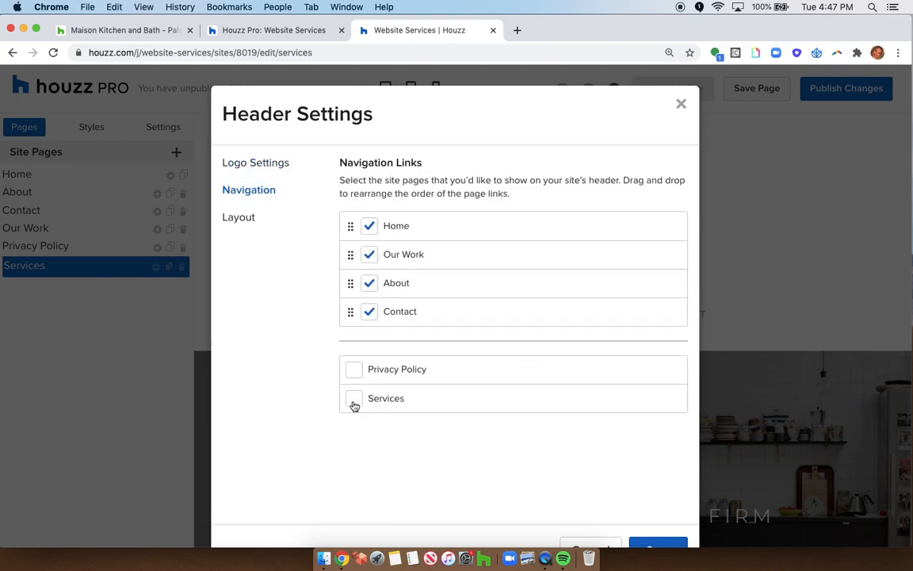
click(354, 399)
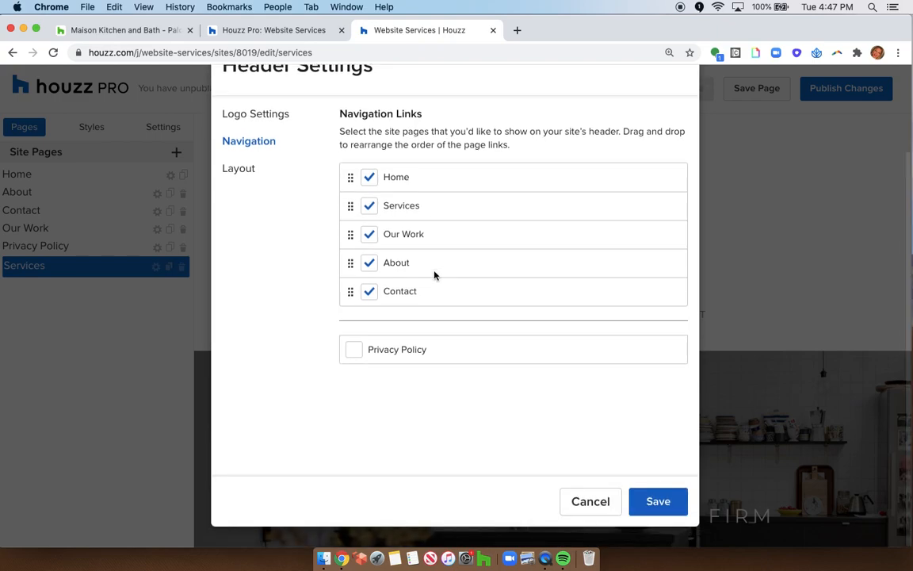
click(238, 168)
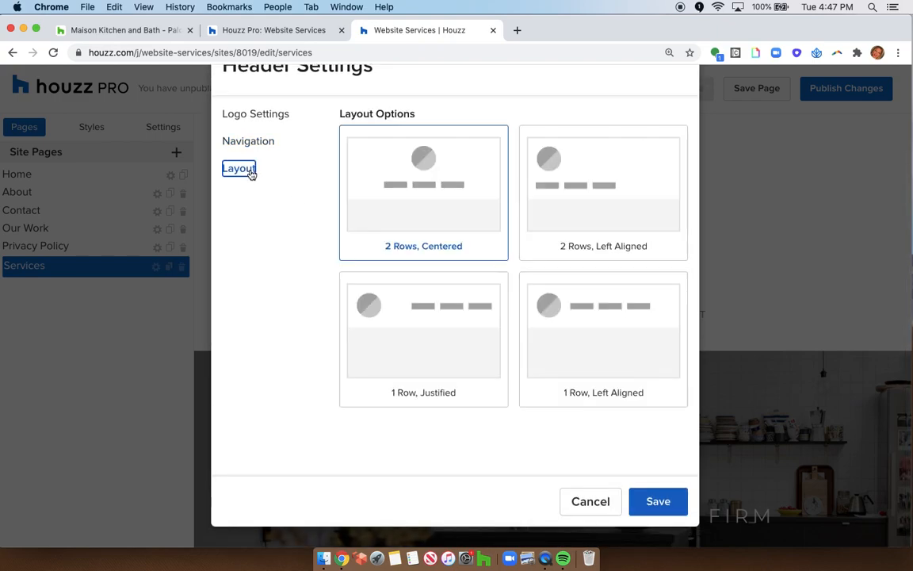
mouse_move(425, 157)
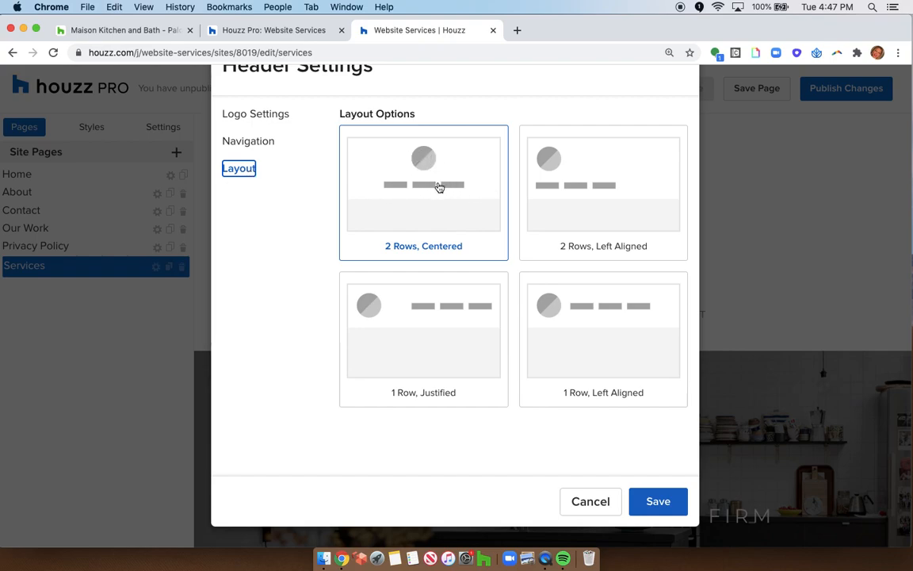
mouse_move(472, 326)
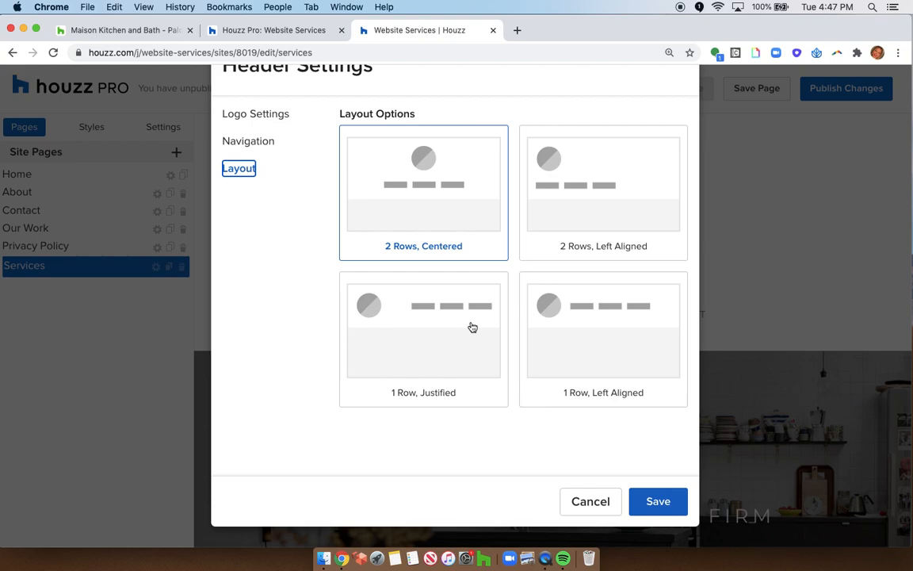
click(256, 114)
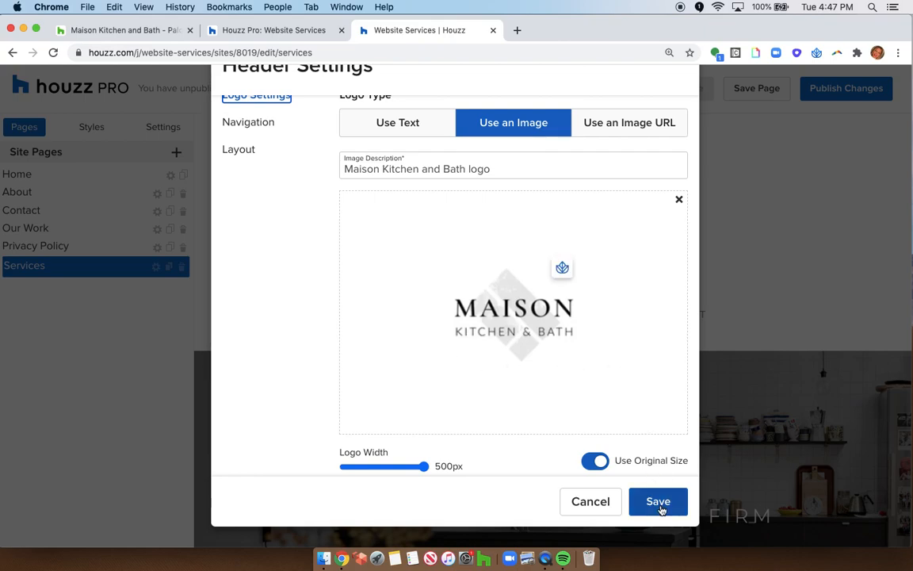
click(658, 501)
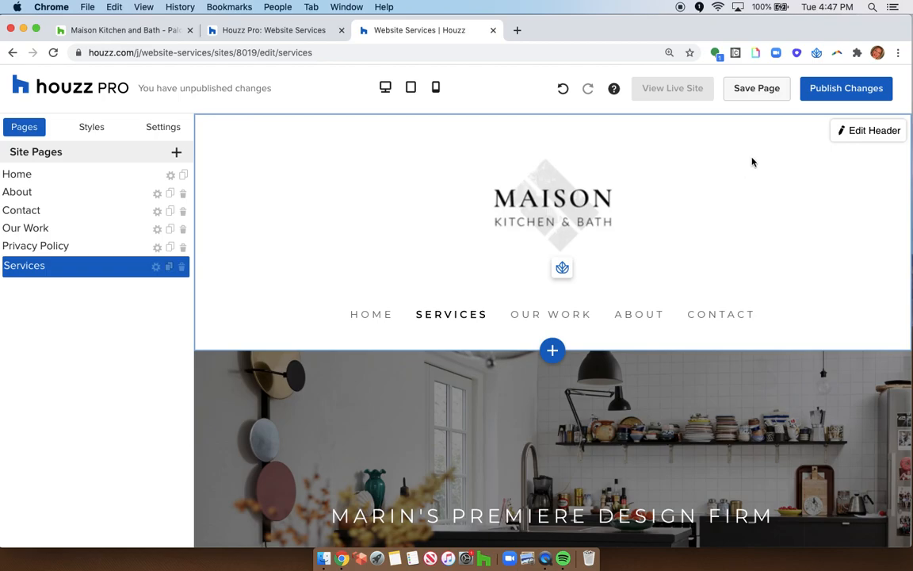
click(756, 89)
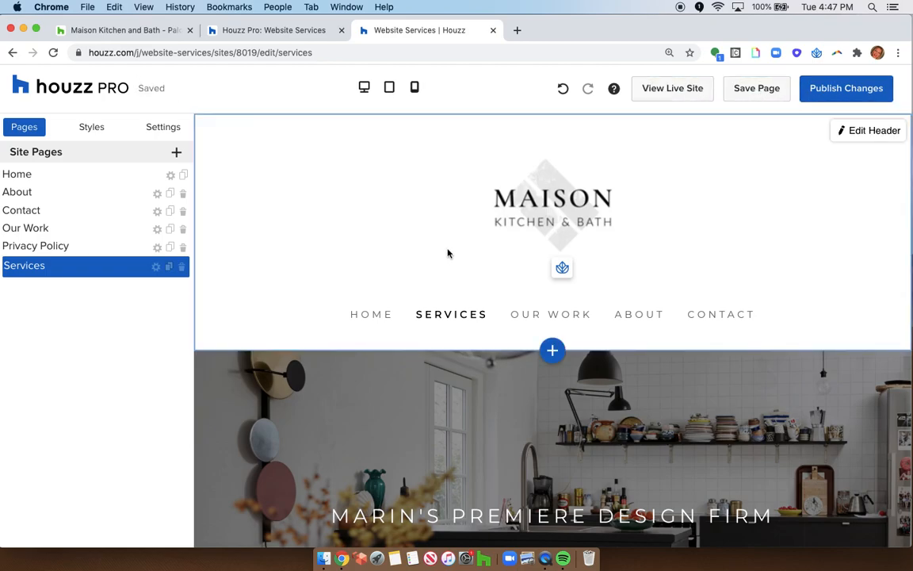
mouse_move(451, 314)
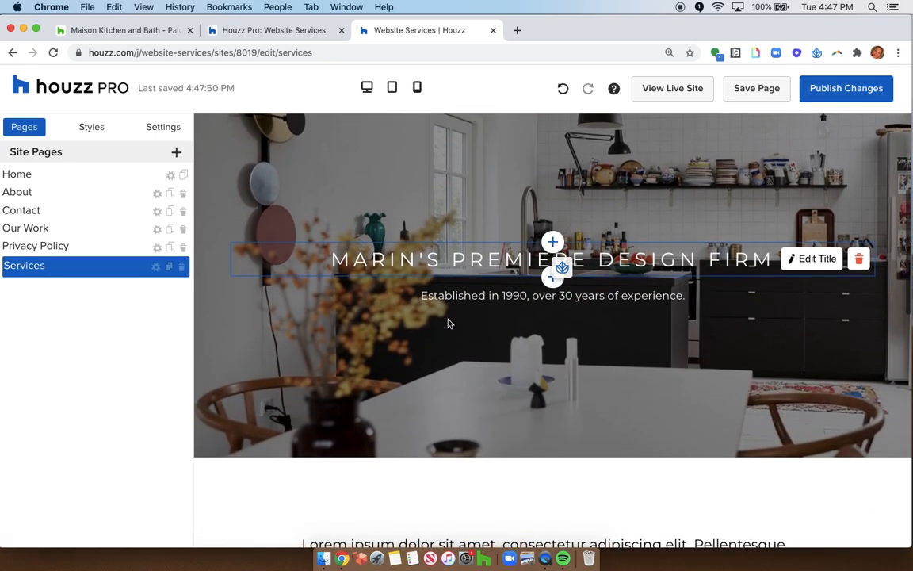
scroll(down, 3)
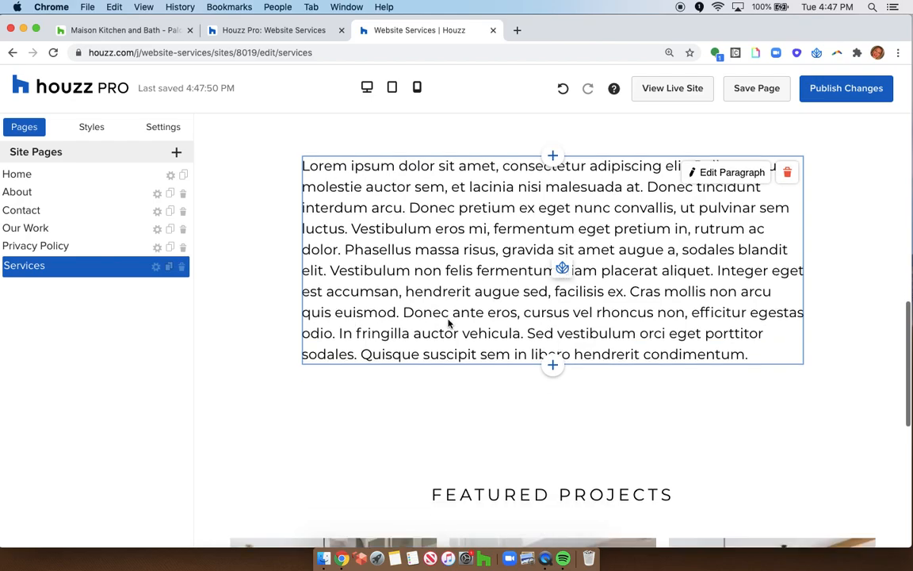
scroll(down, 3)
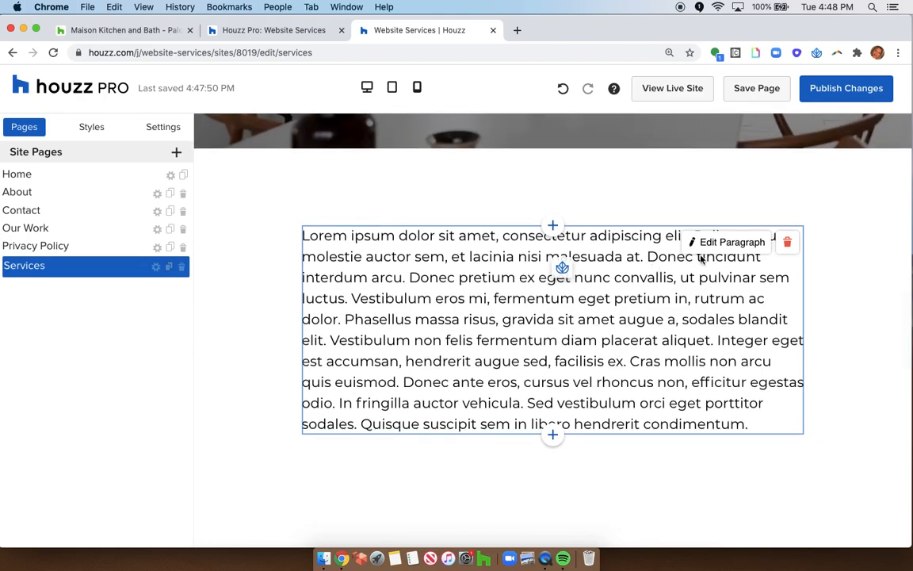
mouse_move(723, 253)
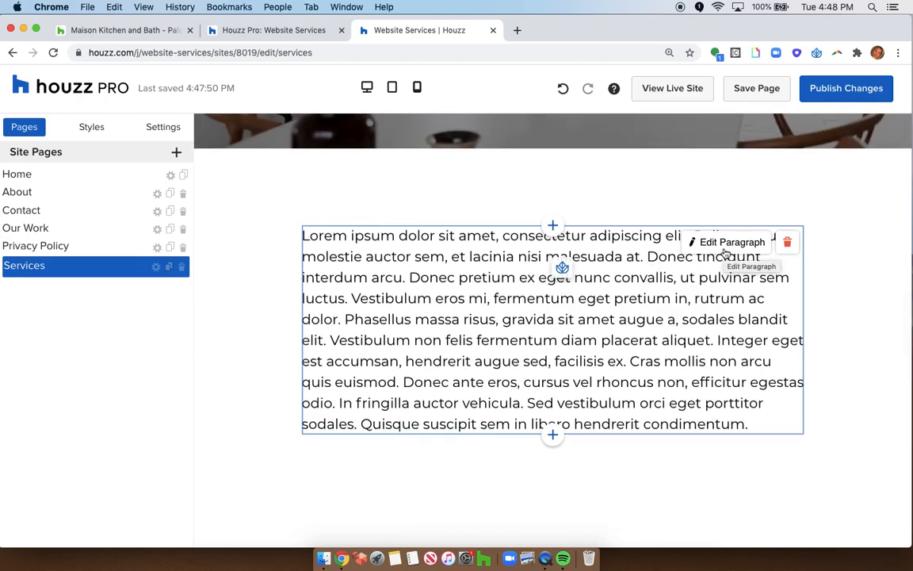
- Fill the paragraph with the Houzz business description, then save the page and publish changes
click(726, 241)
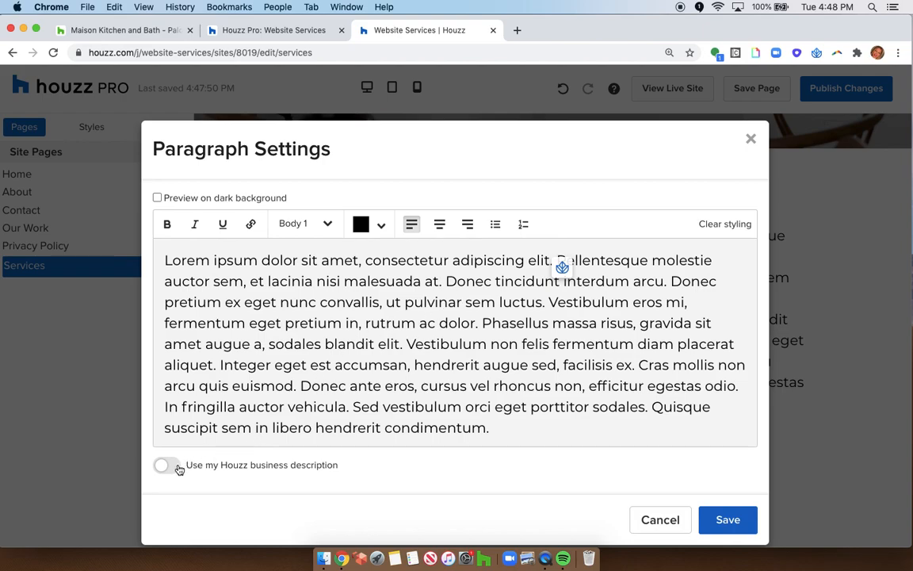
click(166, 464)
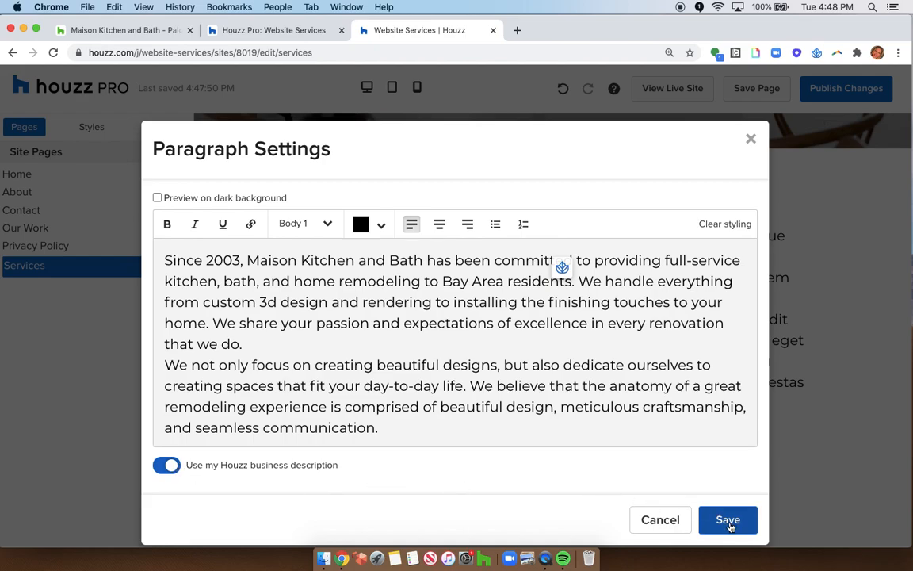
click(727, 520)
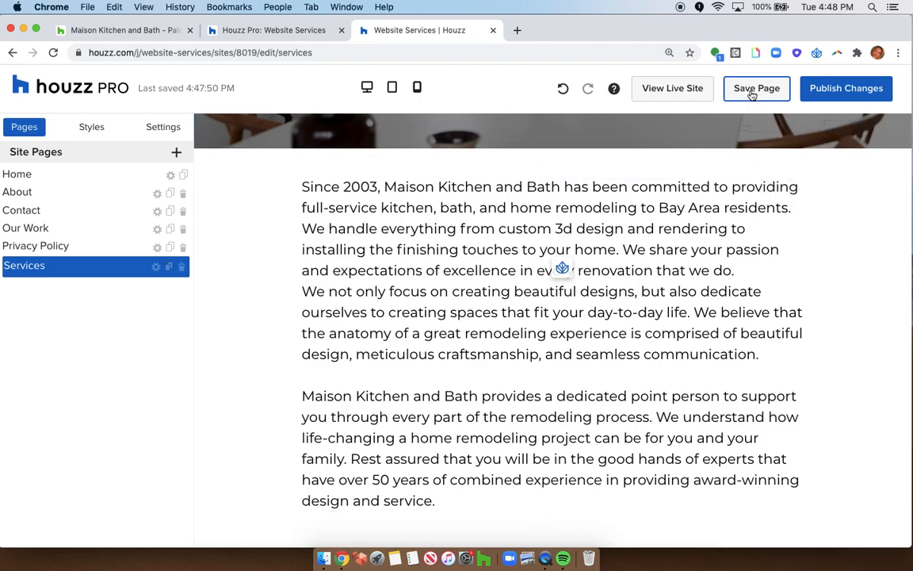
click(756, 89)
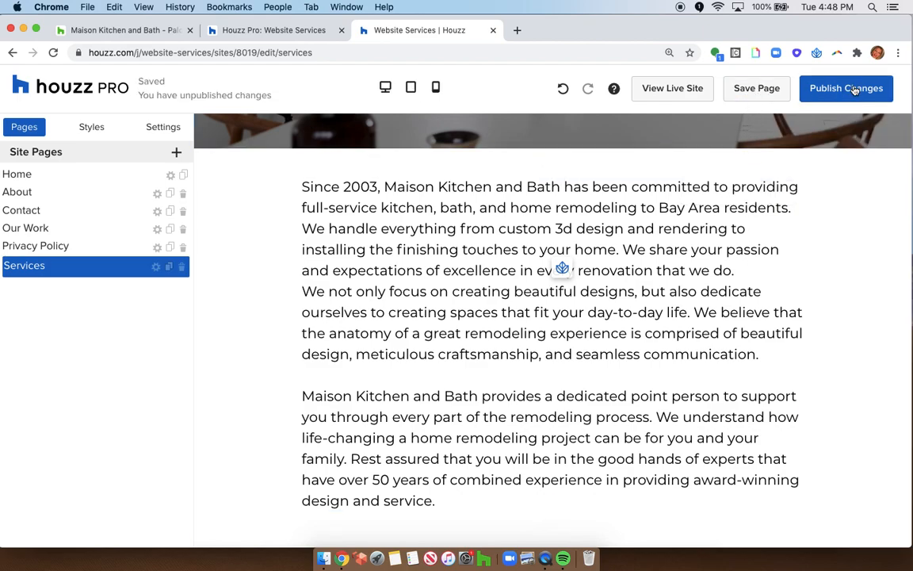
click(552, 270)
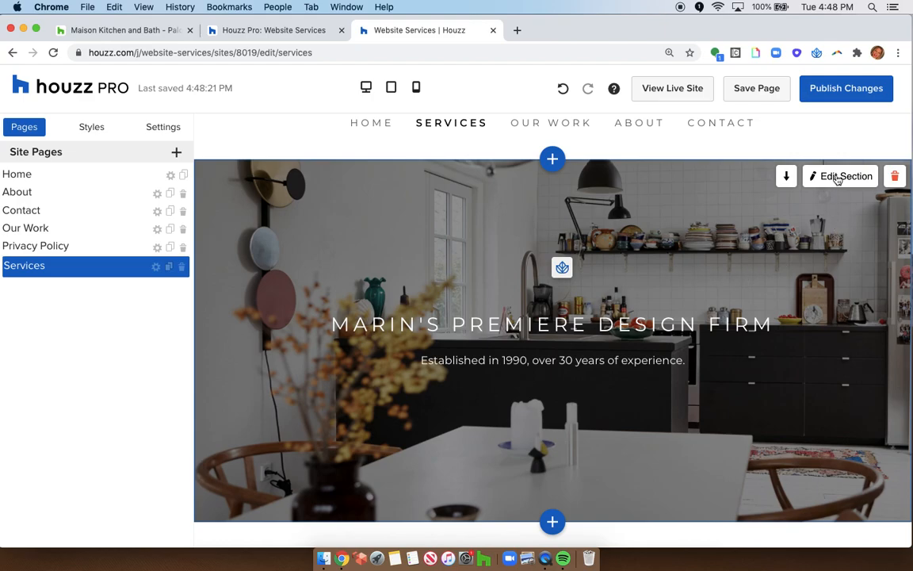
- Remove the banner's background image and pick the bright Lakeside Residence kitchen photo instead
click(841, 176)
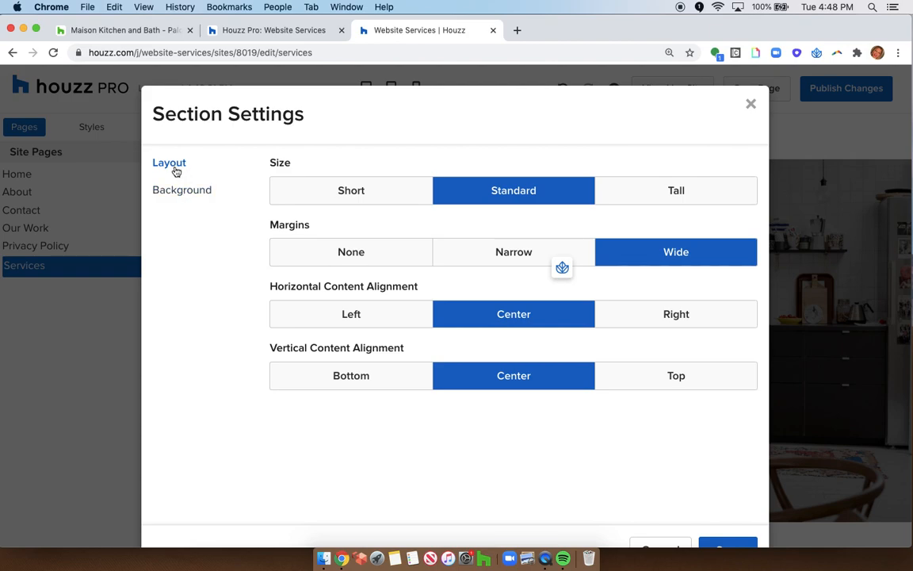
click(182, 191)
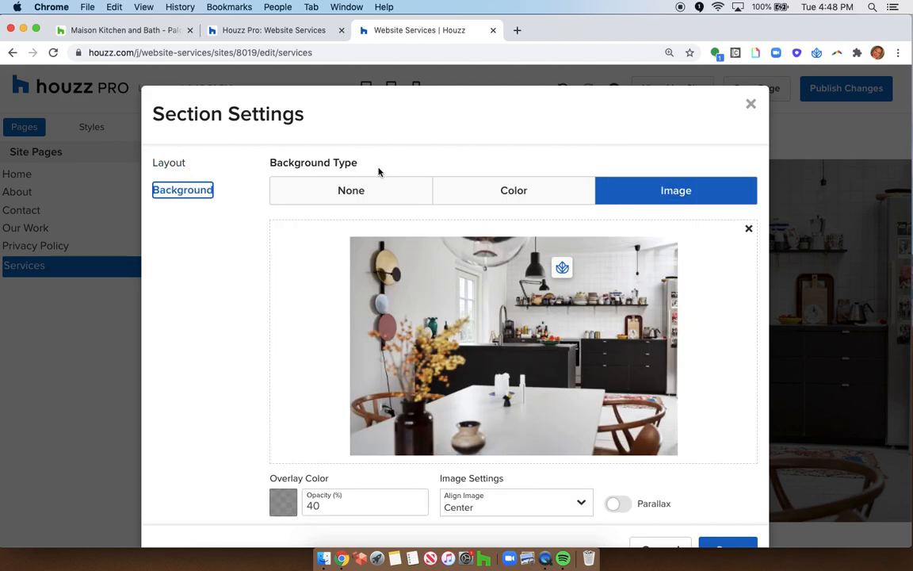
click(351, 190)
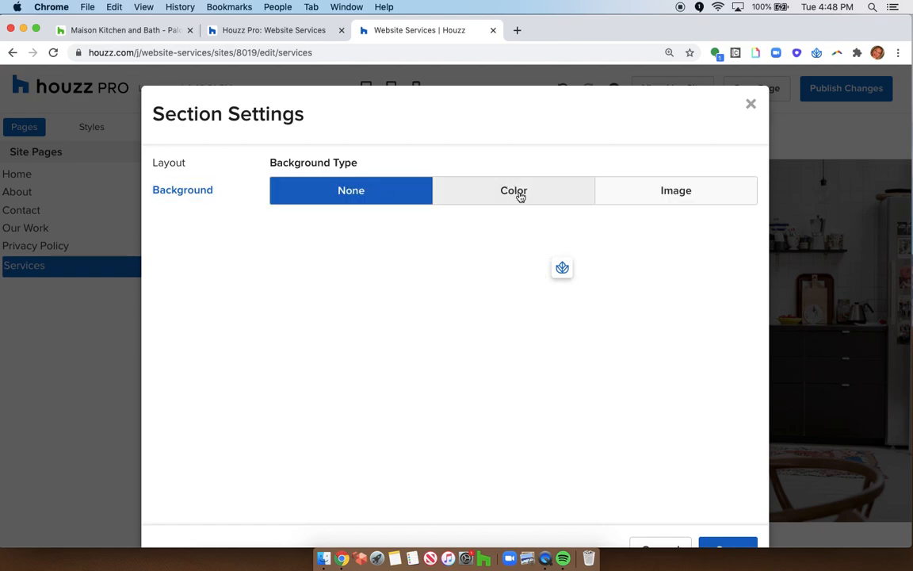
click(675, 191)
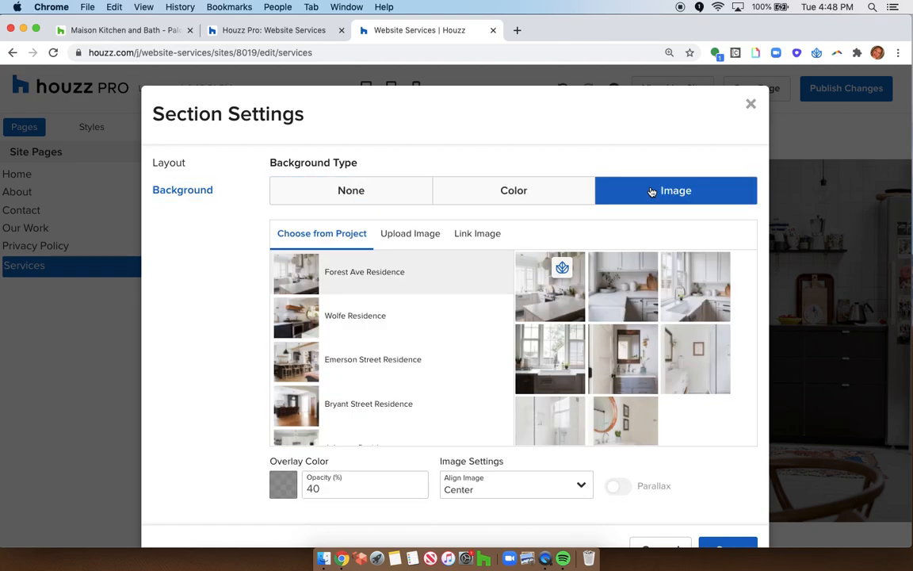
scroll(down, 3)
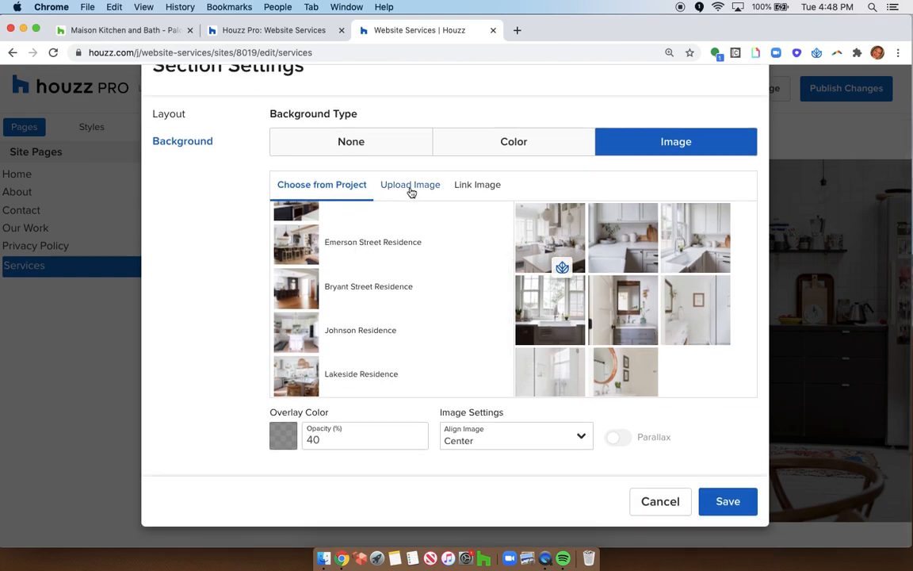
mouse_move(478, 188)
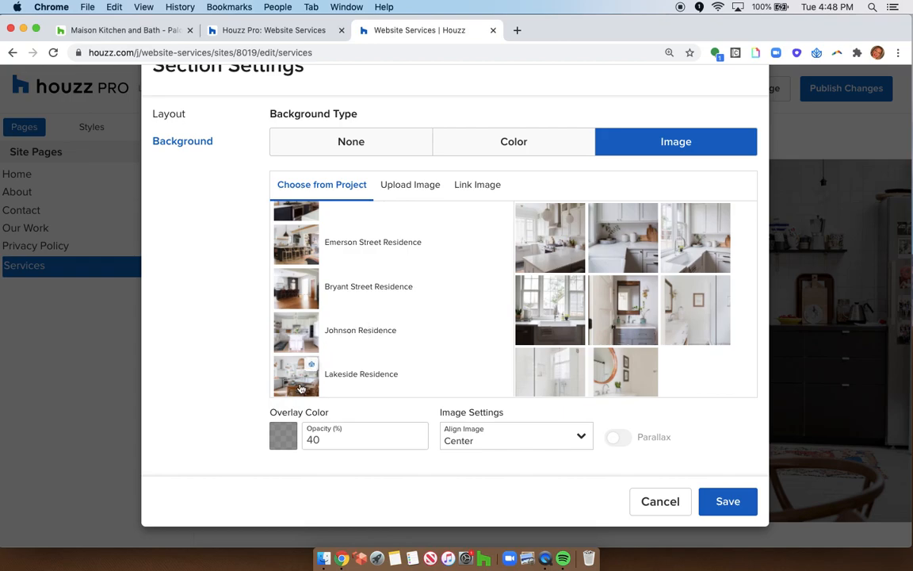
click(362, 374)
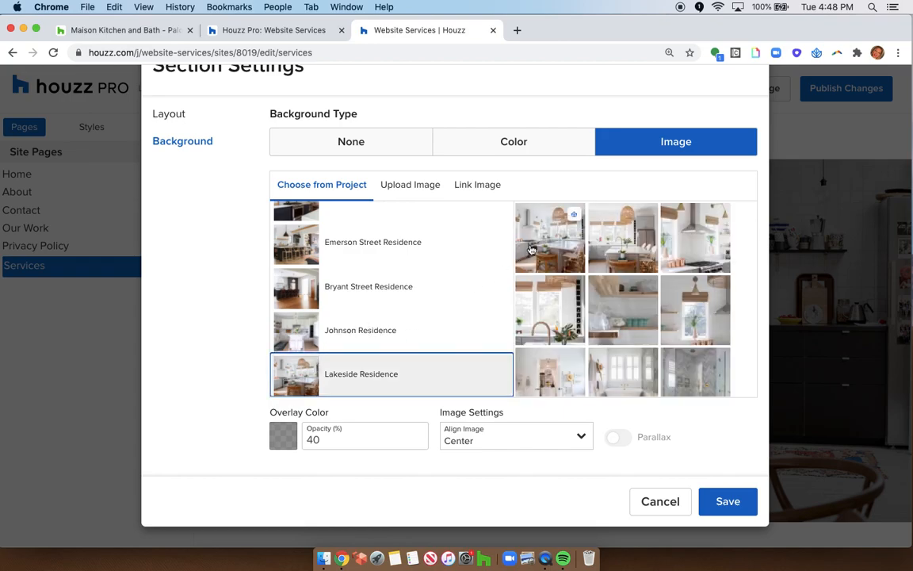
scroll(down, 3)
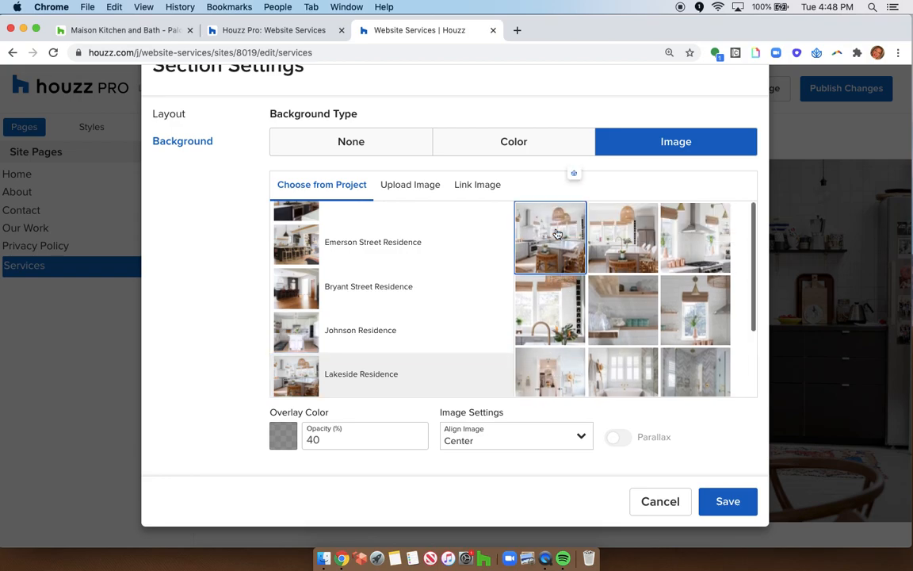
click(550, 238)
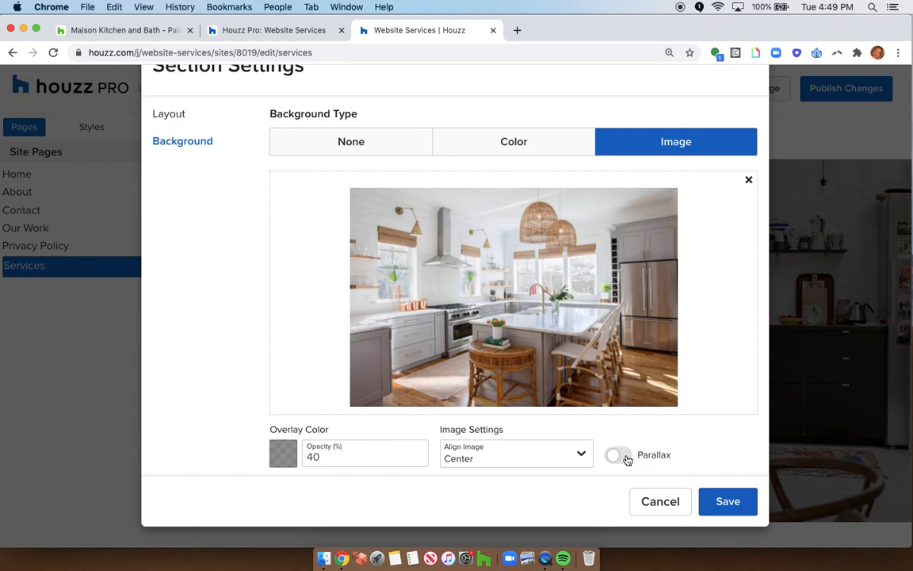
- Turn on the parallax effect for the banner and save the section settings
click(619, 453)
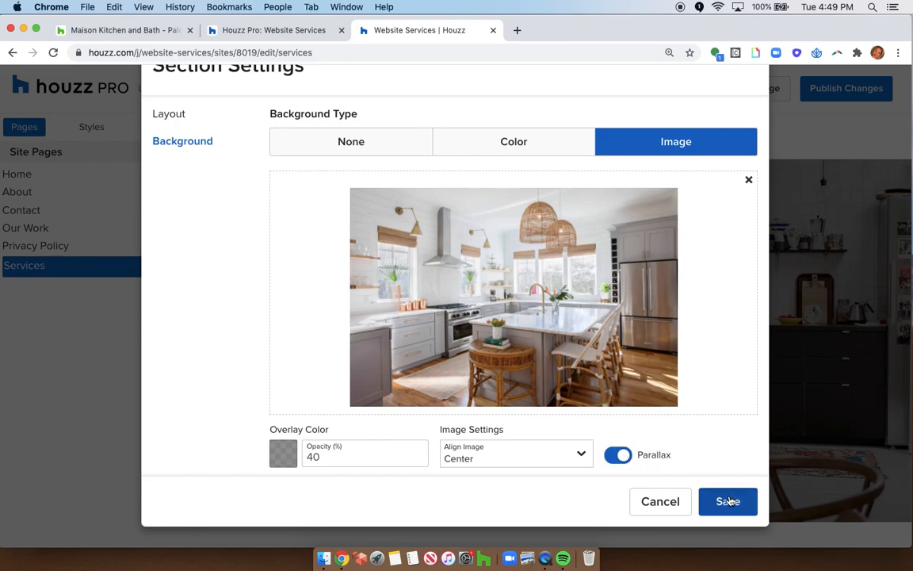
click(726, 501)
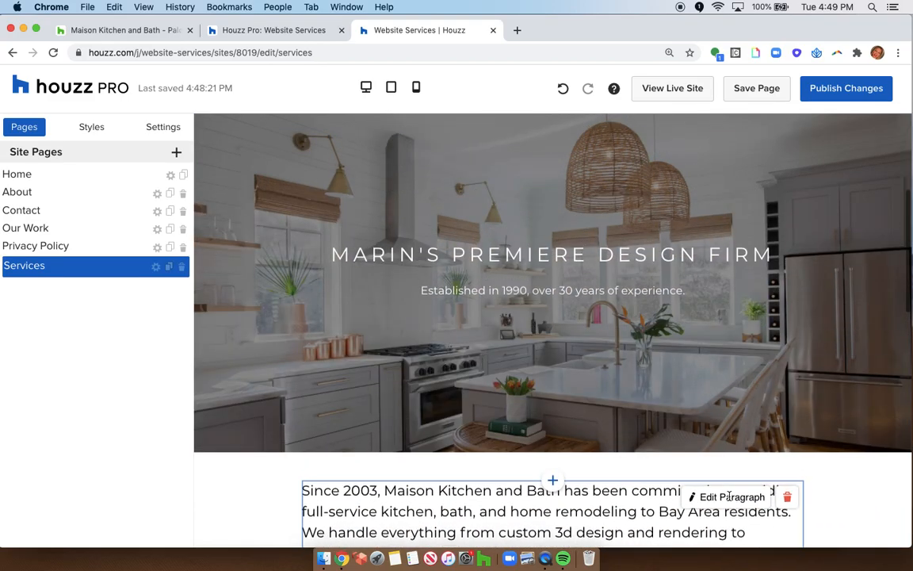
- Save the Services page and publish its changes, including the kitchen banner, to the live site
scroll(up, 3)
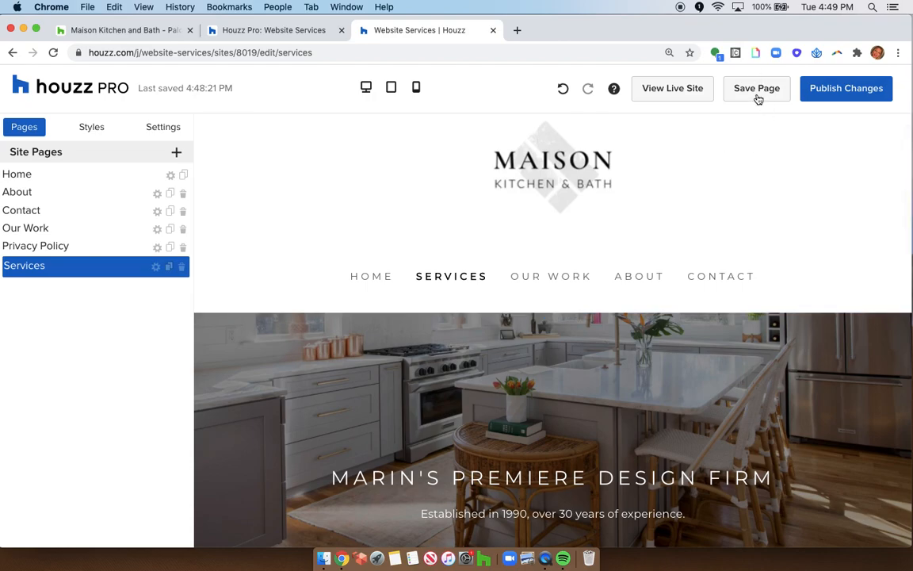
click(756, 89)
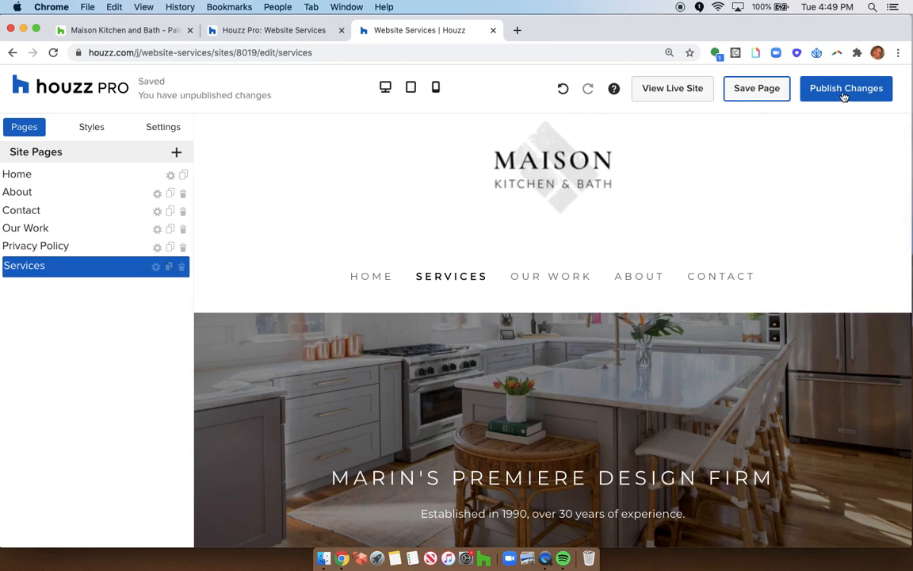
click(847, 89)
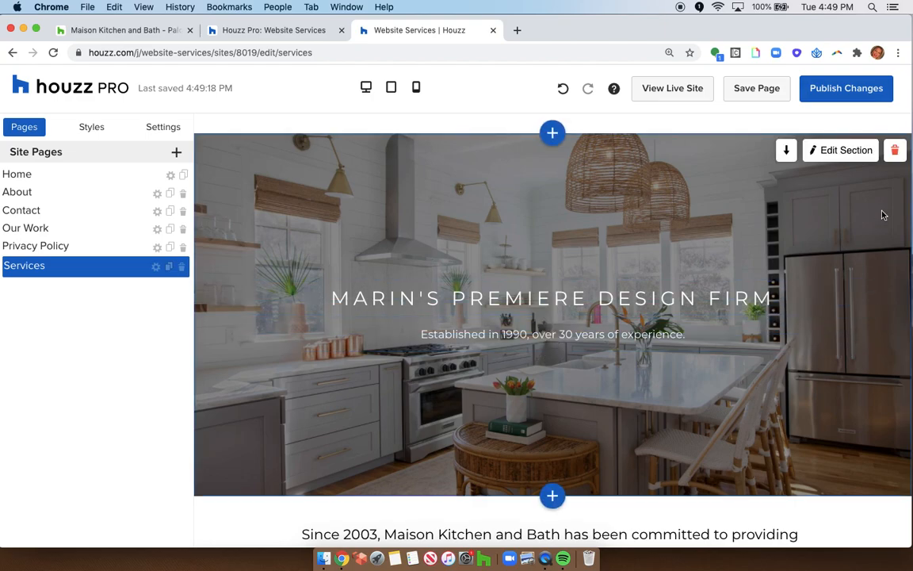
mouse_move(907, 100)
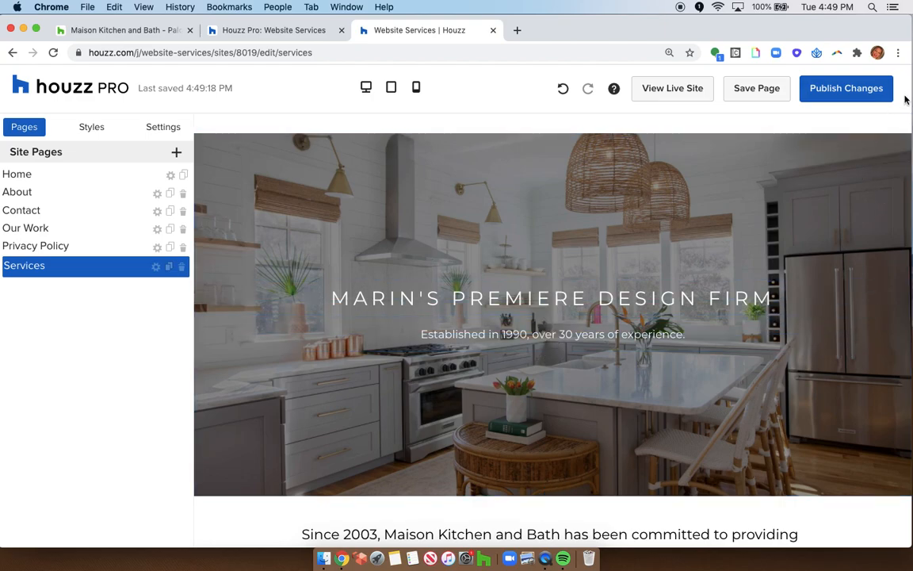